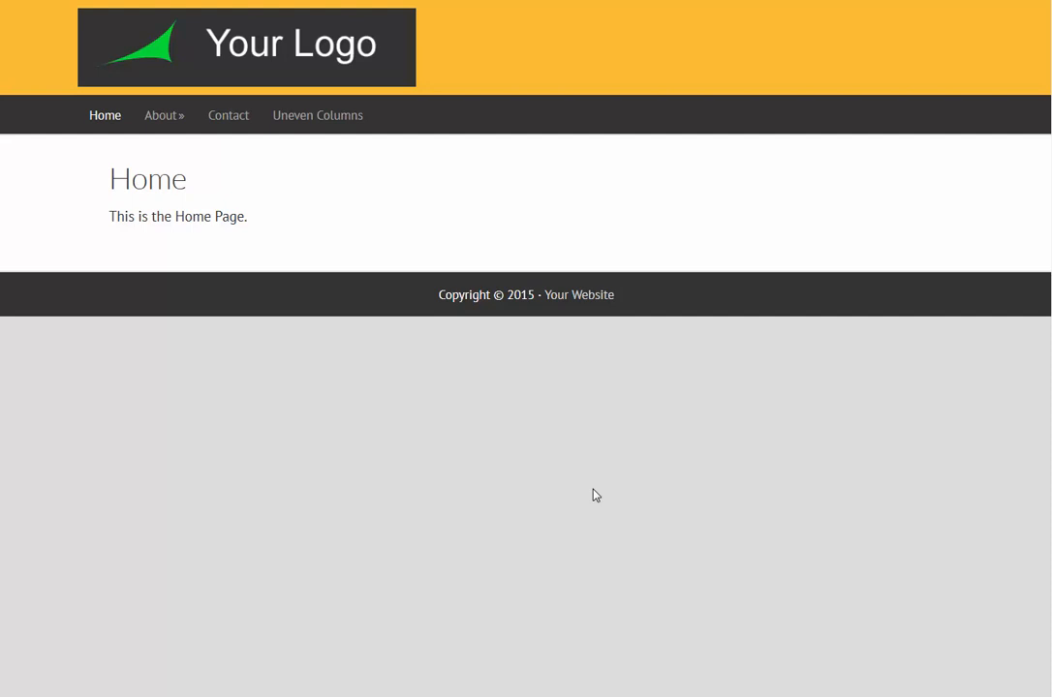
{"action": "mouse_move", "coordinate": [567, 507]}
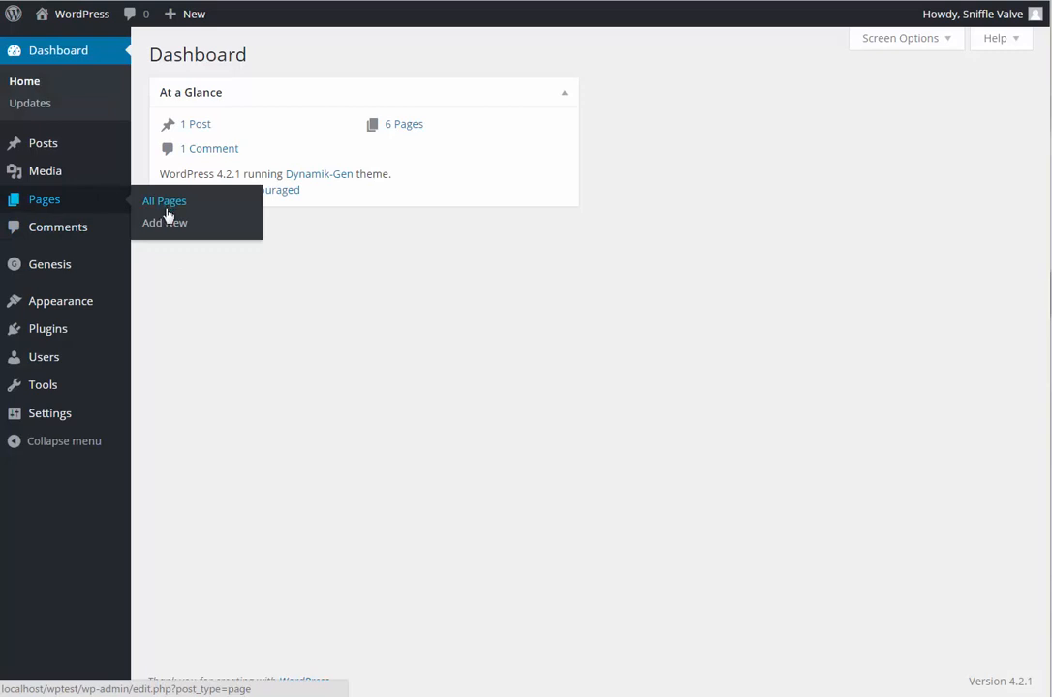
- Start a new page and title it 'Switch Image on Mobile'
{"action": "left_click", "coordinate": [164, 223]}
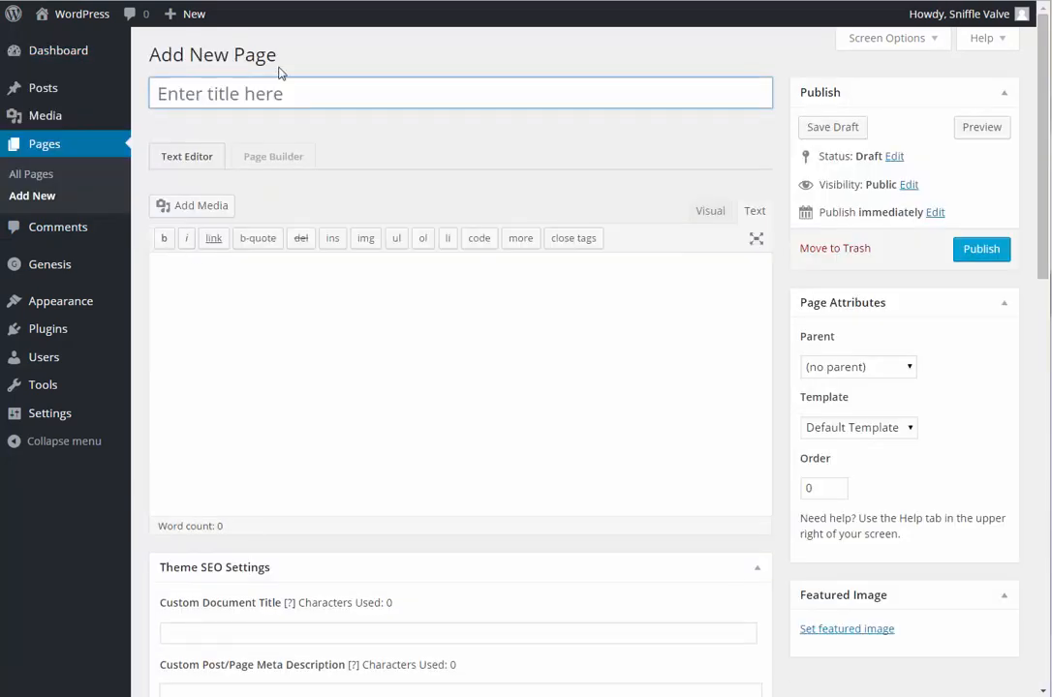
{"action": "left_click", "coordinate": [461, 93]}
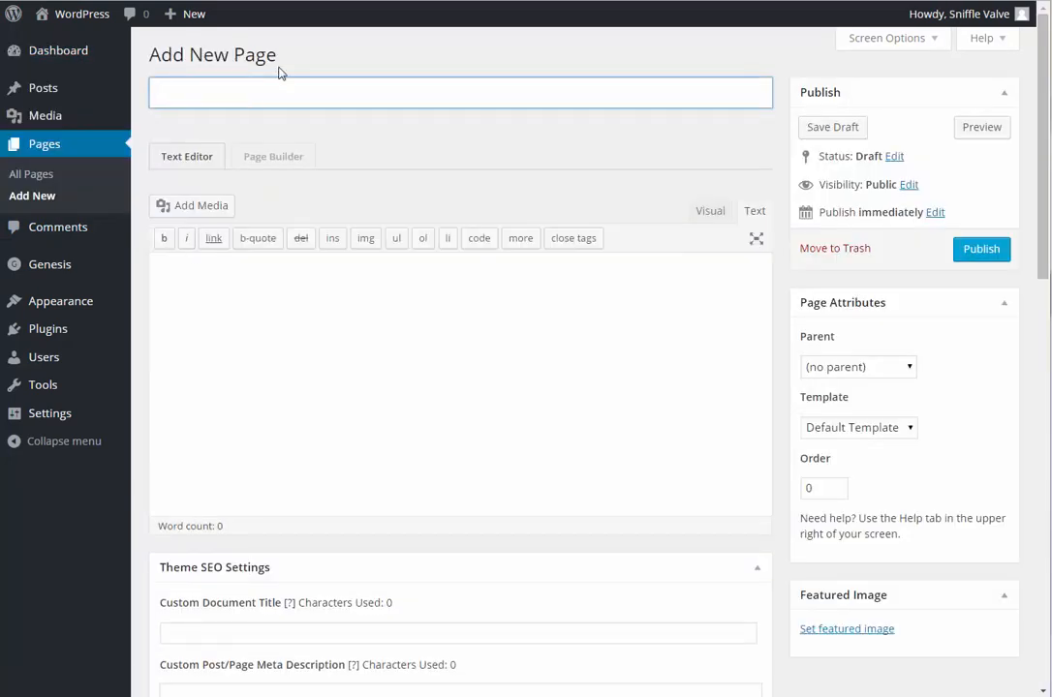
{"action": "type", "text": "Switch"}
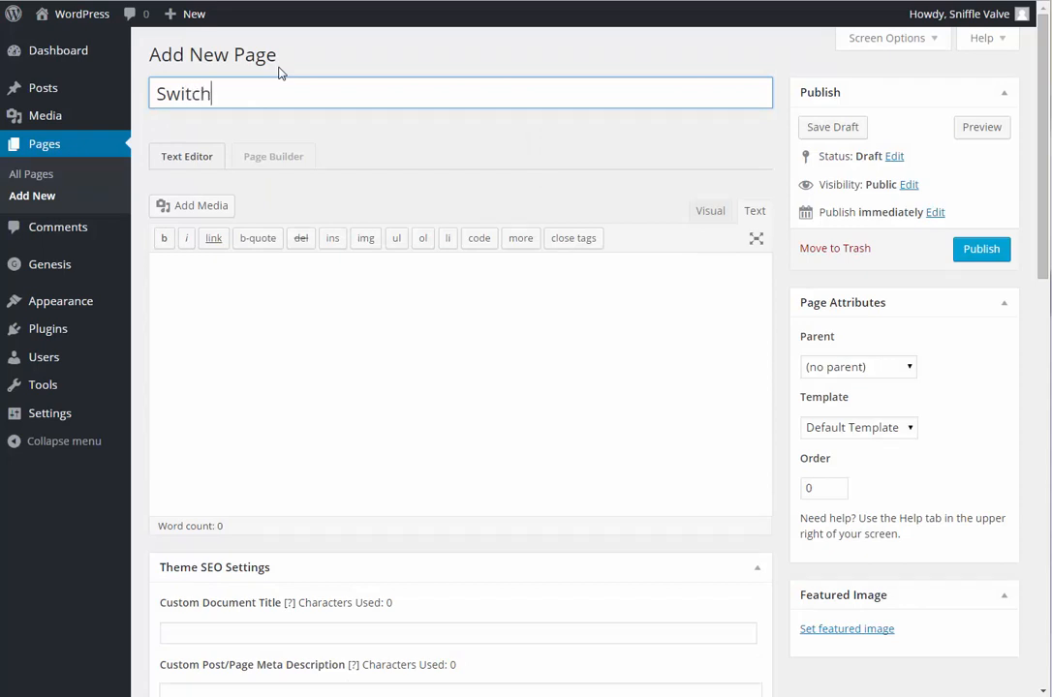
{"action": "type", "text": "I"}
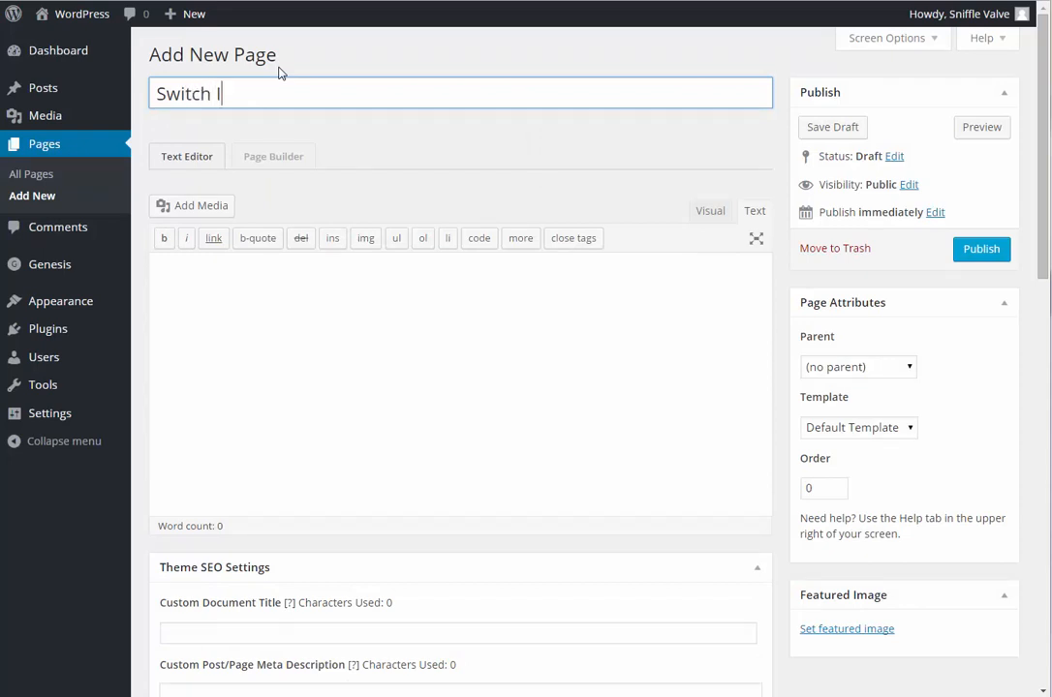
{"action": "type", "text": "mage"}
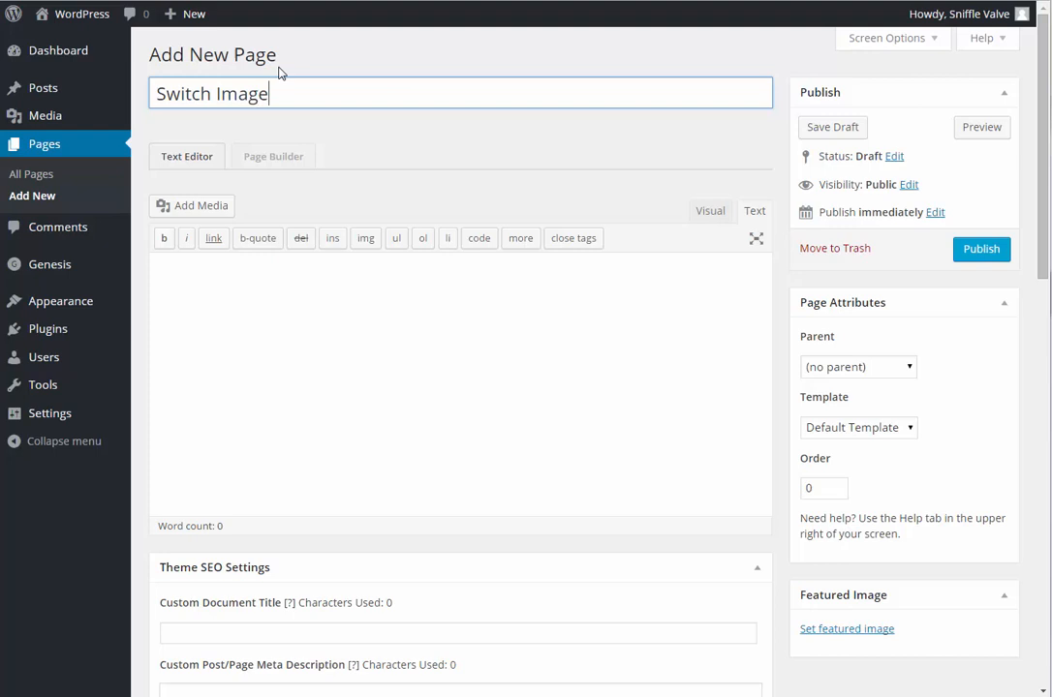
{"action": "type", "text": "on"}
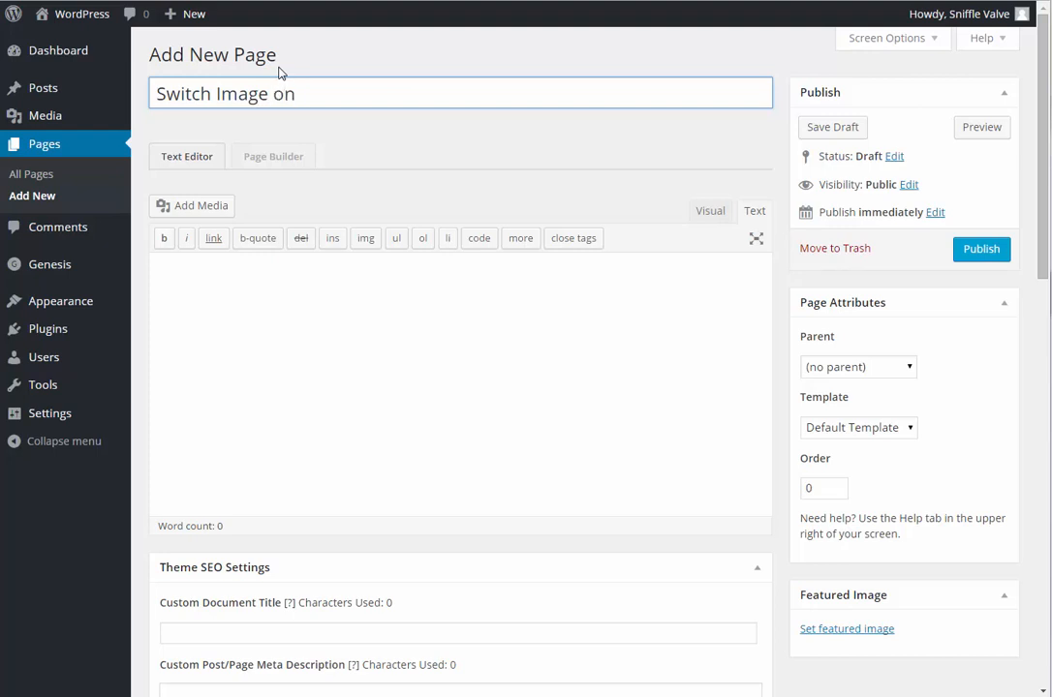
{"action": "type", "text": "Mobile"}
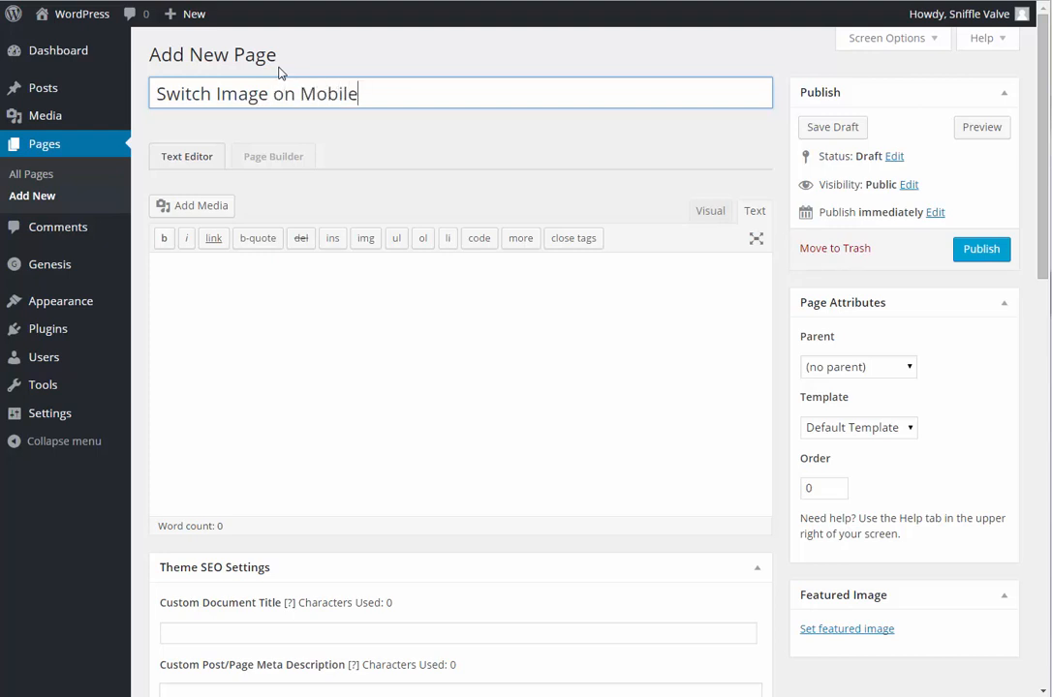
- Publish the page with its body still empty
{"action": "scroll", "scroll_direction": "down", "scroll_amount": 3}
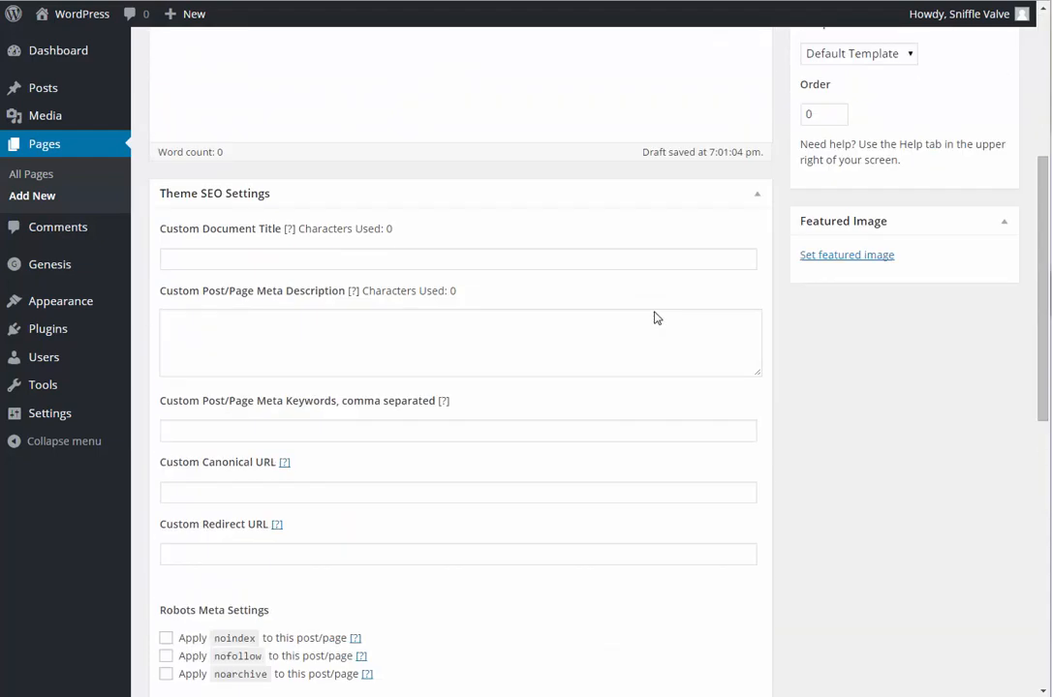
{"action": "scroll", "scroll_direction": "up", "scroll_amount": 3}
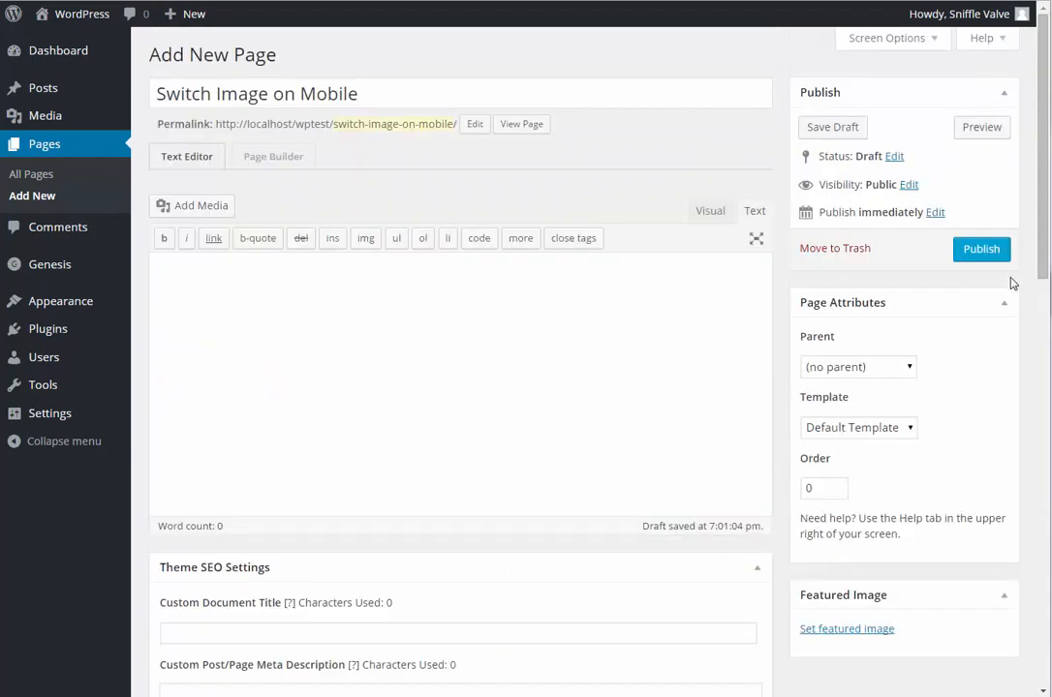
{"action": "left_click", "coordinate": [982, 249]}
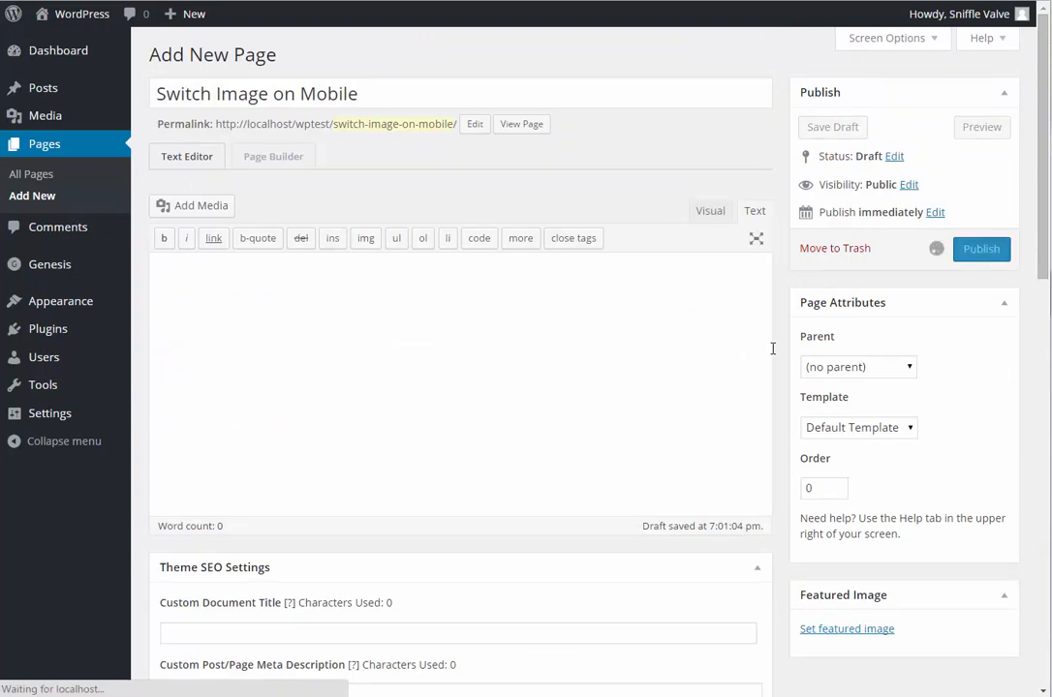
{"action": "left_click", "coordinate": [981, 249]}
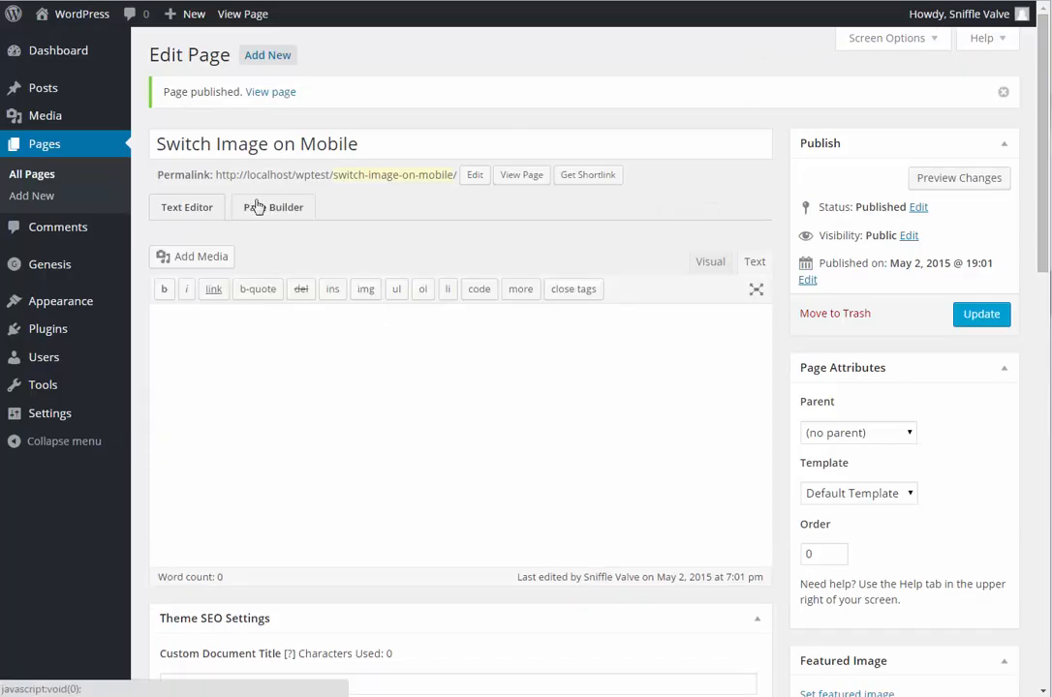
- Launch Beaver Builder on the page and browse the Advanced and Basic module lists
{"action": "left_click", "coordinate": [279, 206]}
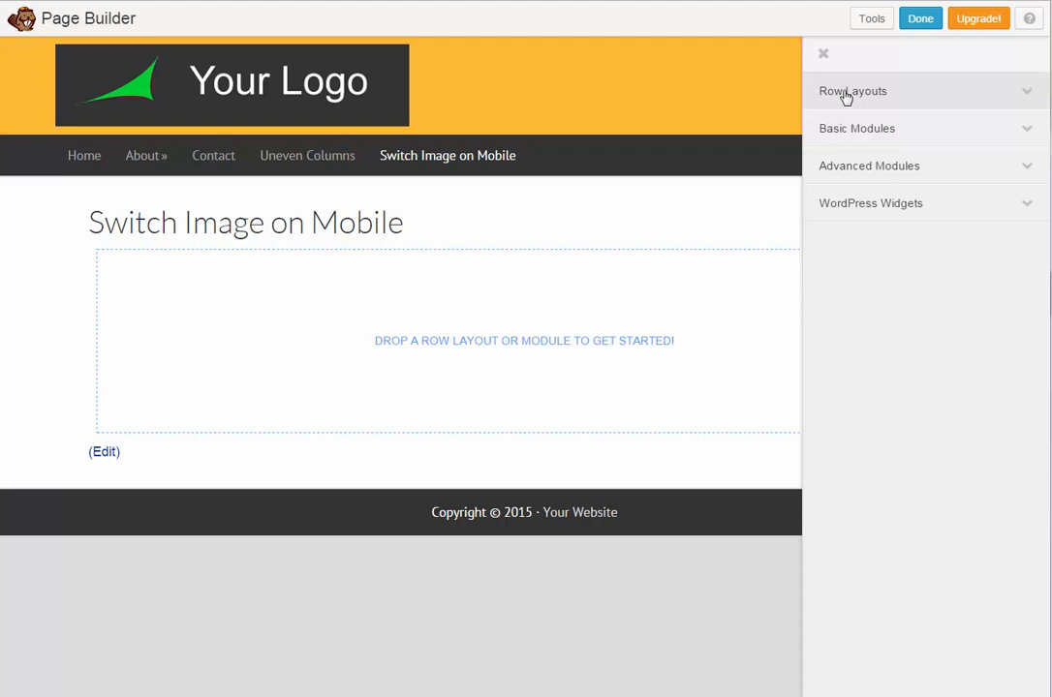
{"action": "mouse_move", "coordinate": [856, 171]}
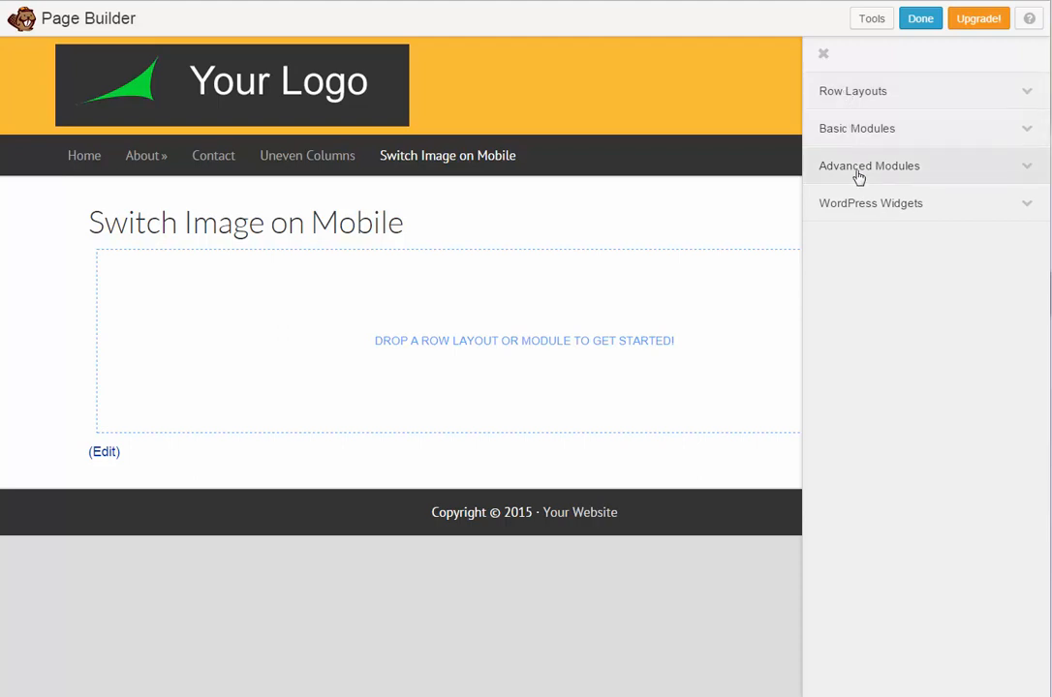
{"action": "left_click", "coordinate": [869, 166]}
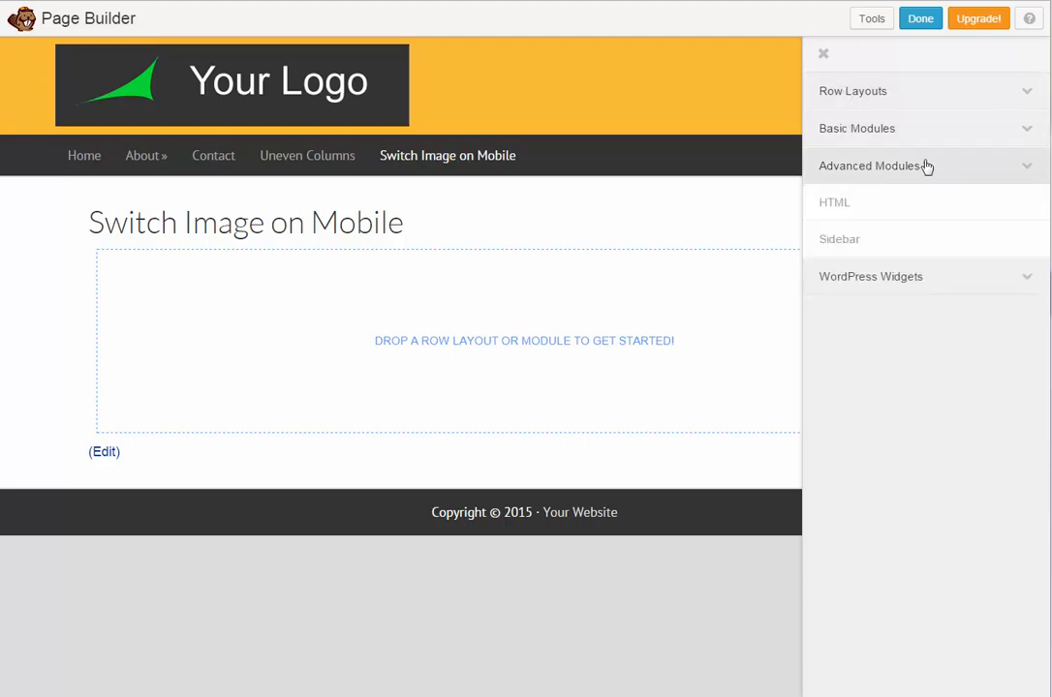
{"action": "mouse_move", "coordinate": [922, 133]}
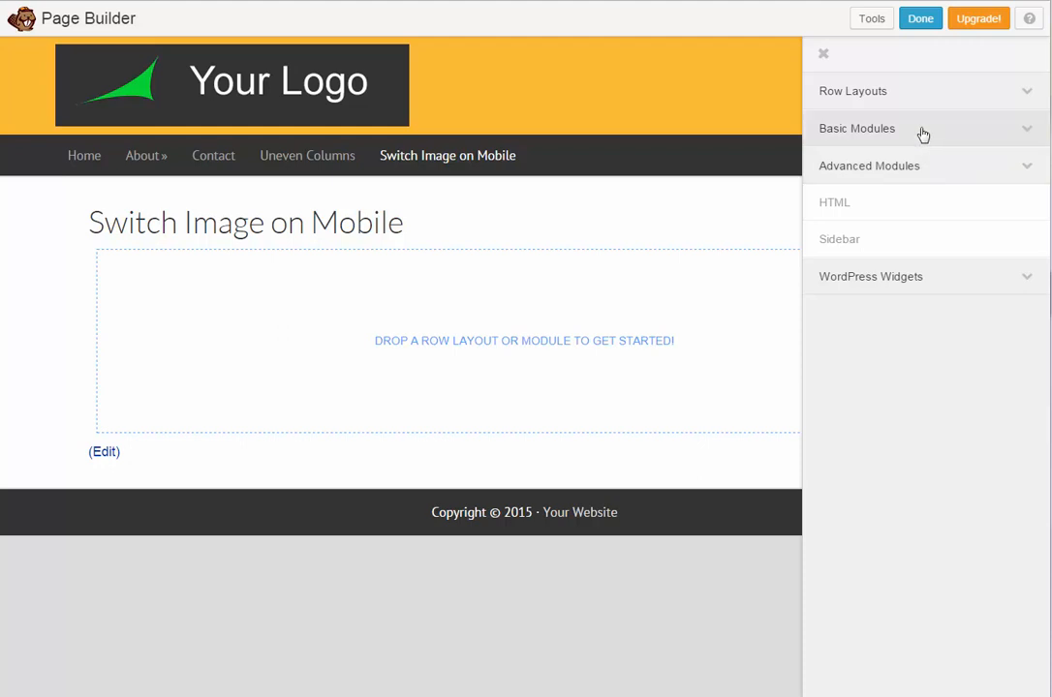
{"action": "mouse_move", "coordinate": [928, 194]}
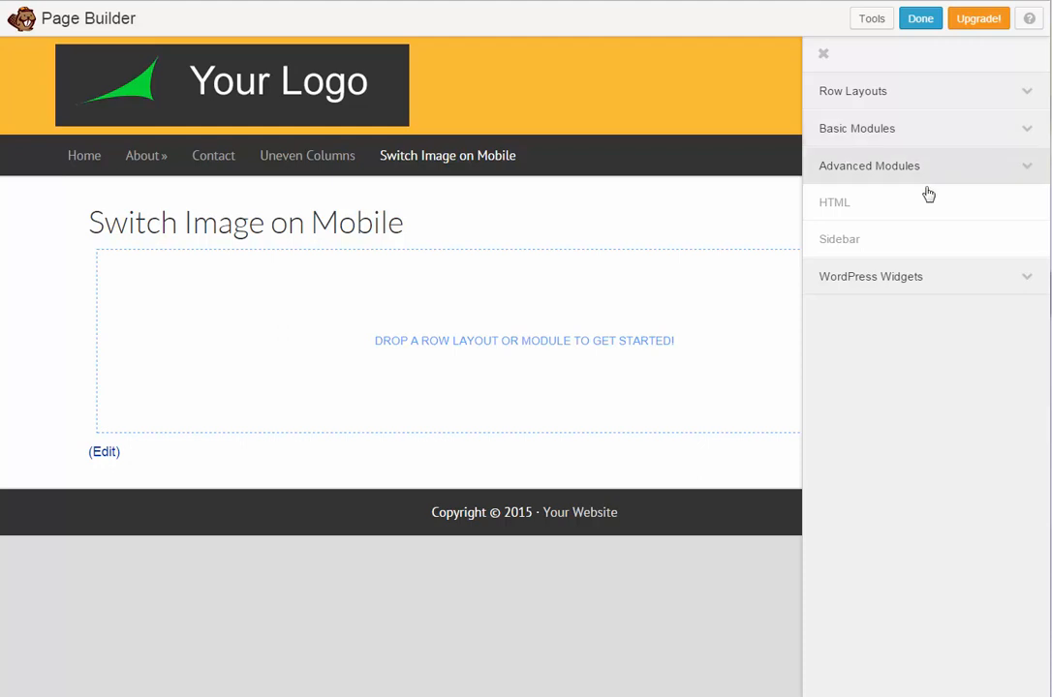
{"action": "mouse_move", "coordinate": [920, 138]}
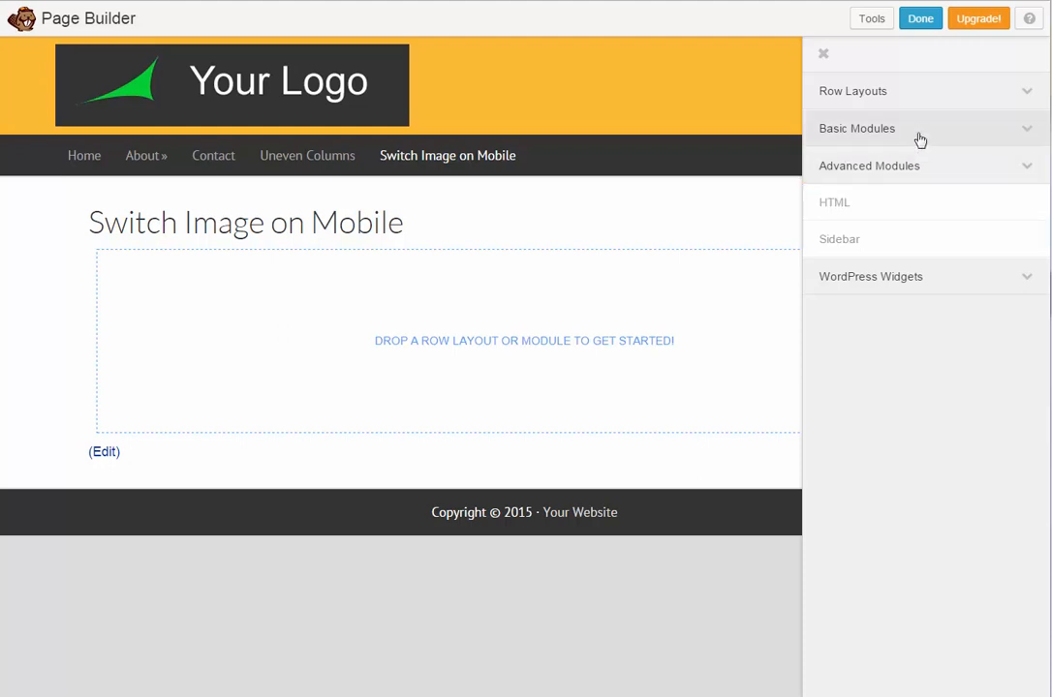
{"action": "left_click", "coordinate": [856, 128]}
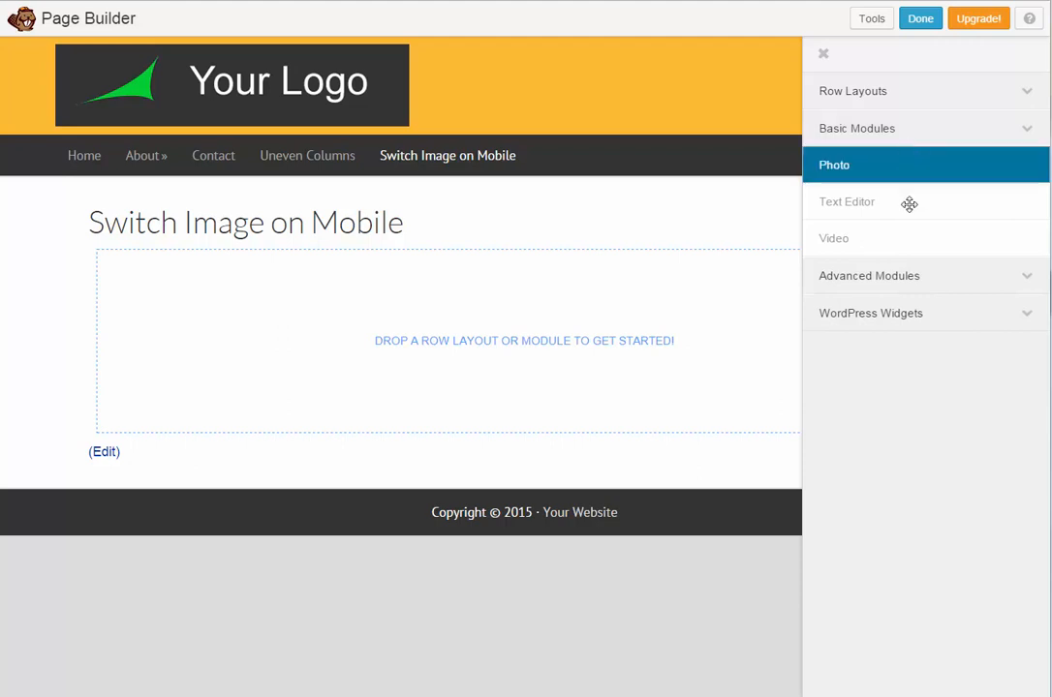
{"action": "mouse_move", "coordinate": [903, 85]}
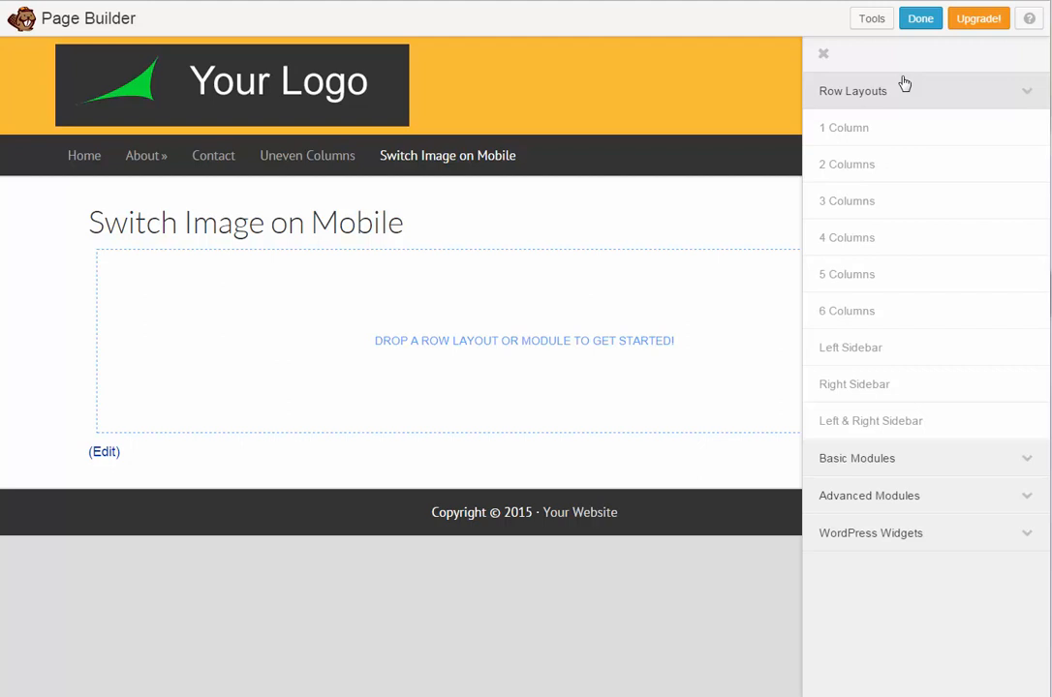
{"action": "mouse_move", "coordinate": [900, 68]}
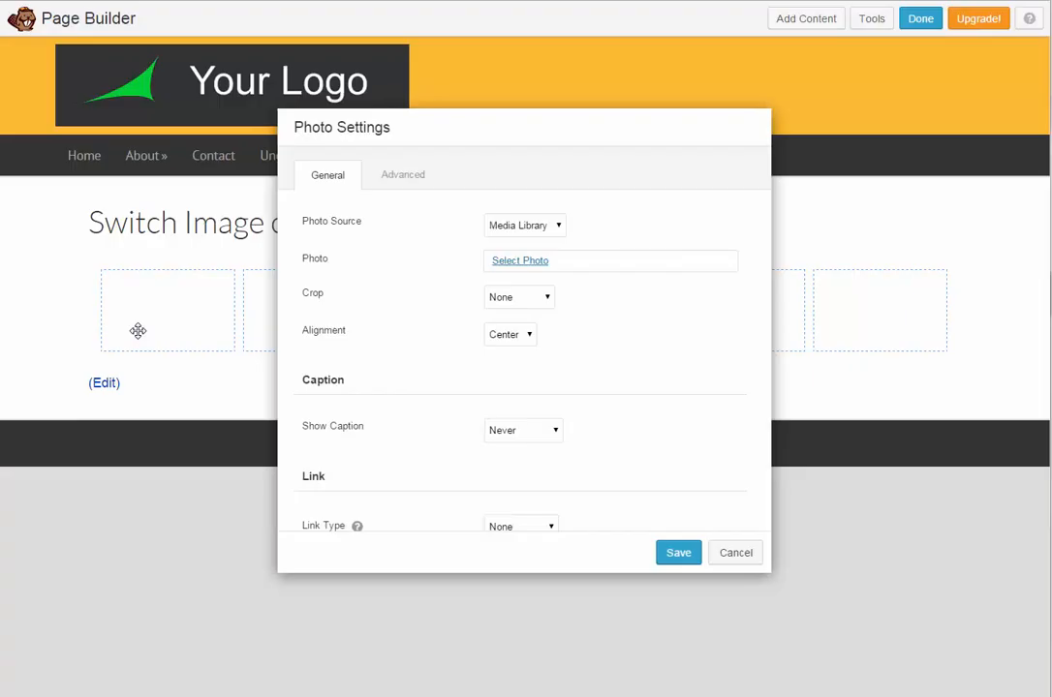
- Set the photo module's image to the pink right-arrow and save it
{"action": "left_click", "coordinate": [520, 261]}
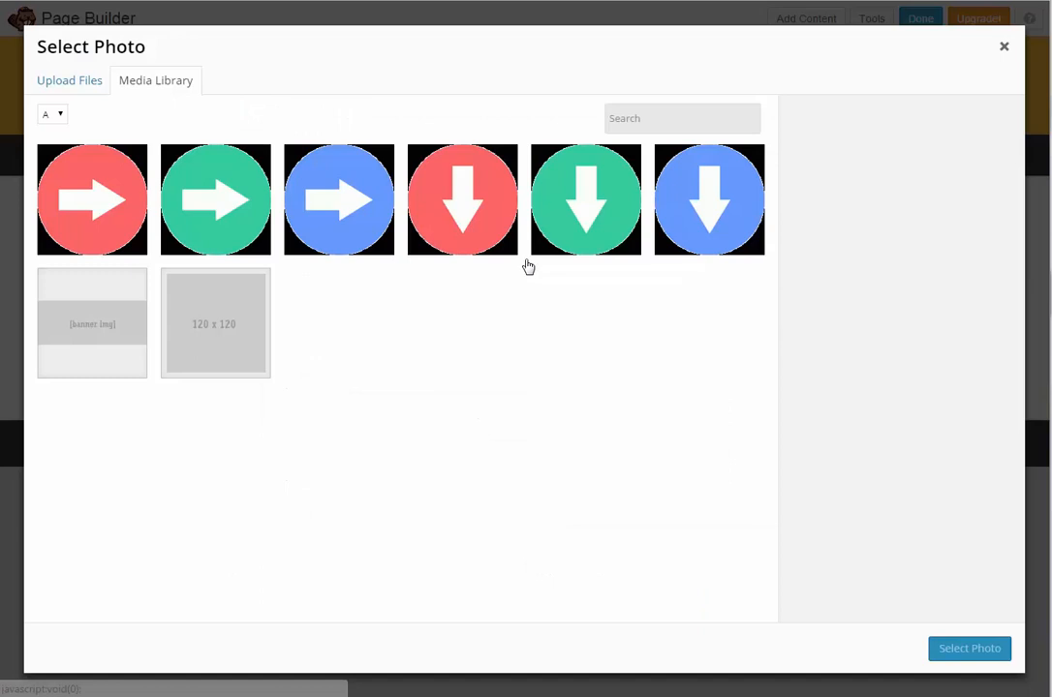
{"action": "left_click", "coordinate": [92, 200]}
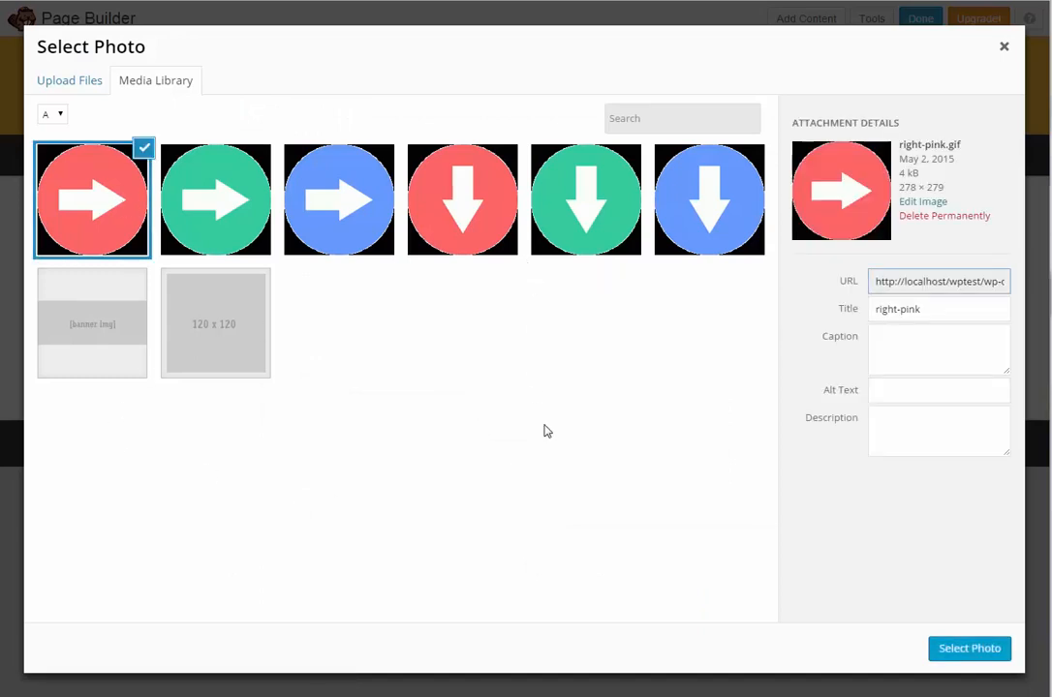
{"action": "left_click", "coordinate": [969, 648]}
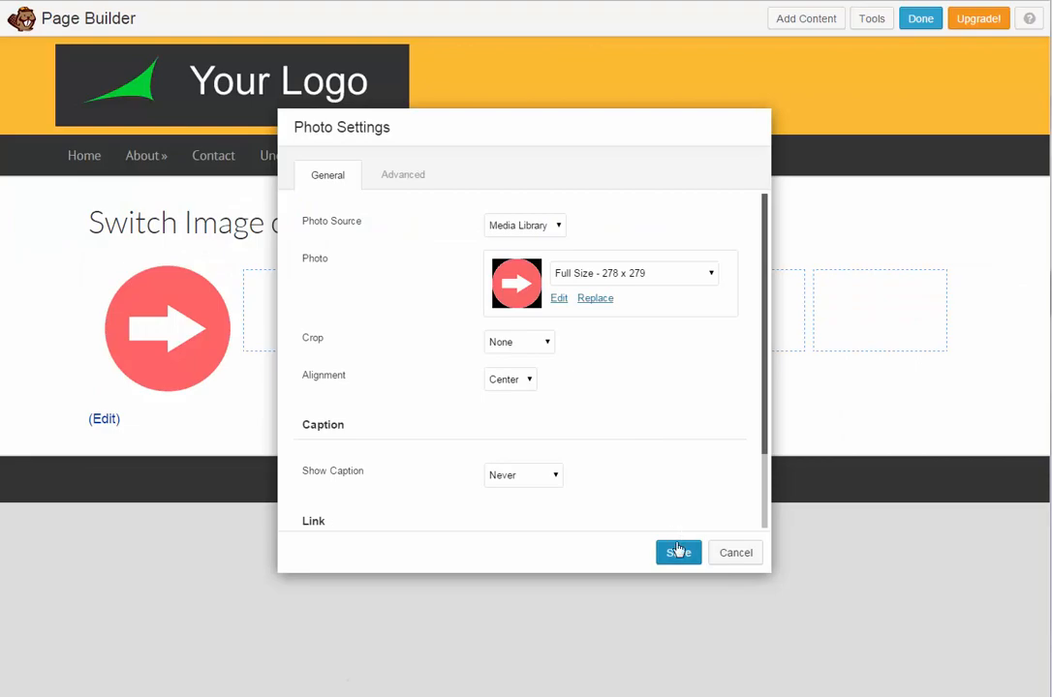
{"action": "left_click", "coordinate": [678, 552]}
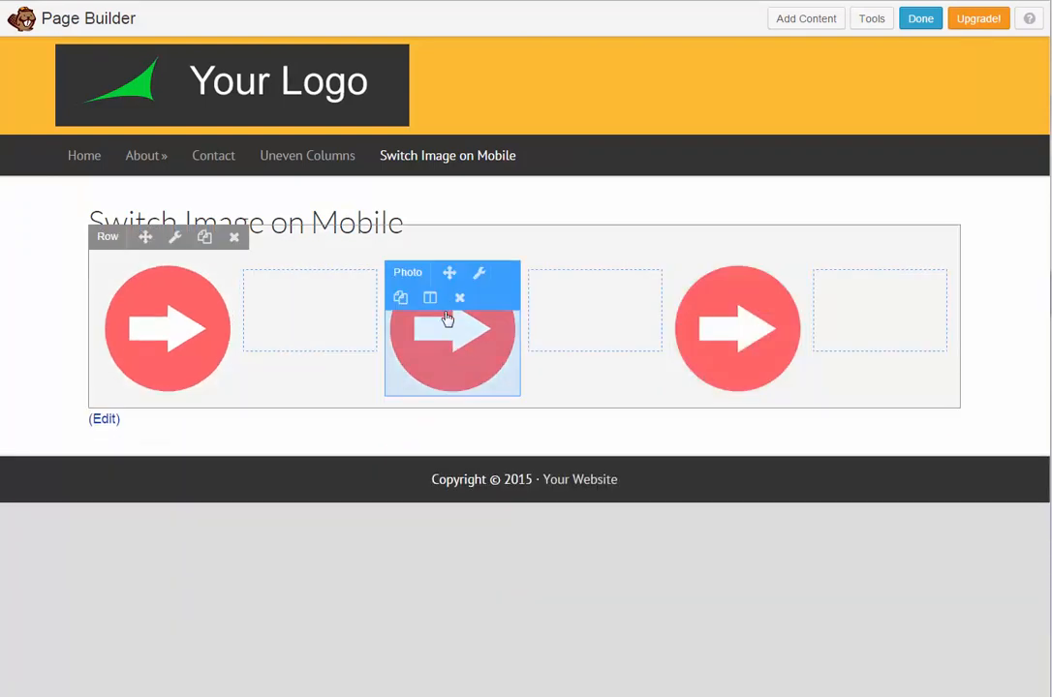
- Replace the middle arrow photo with the green right-arrow image and save
{"action": "left_click", "coordinate": [478, 273]}
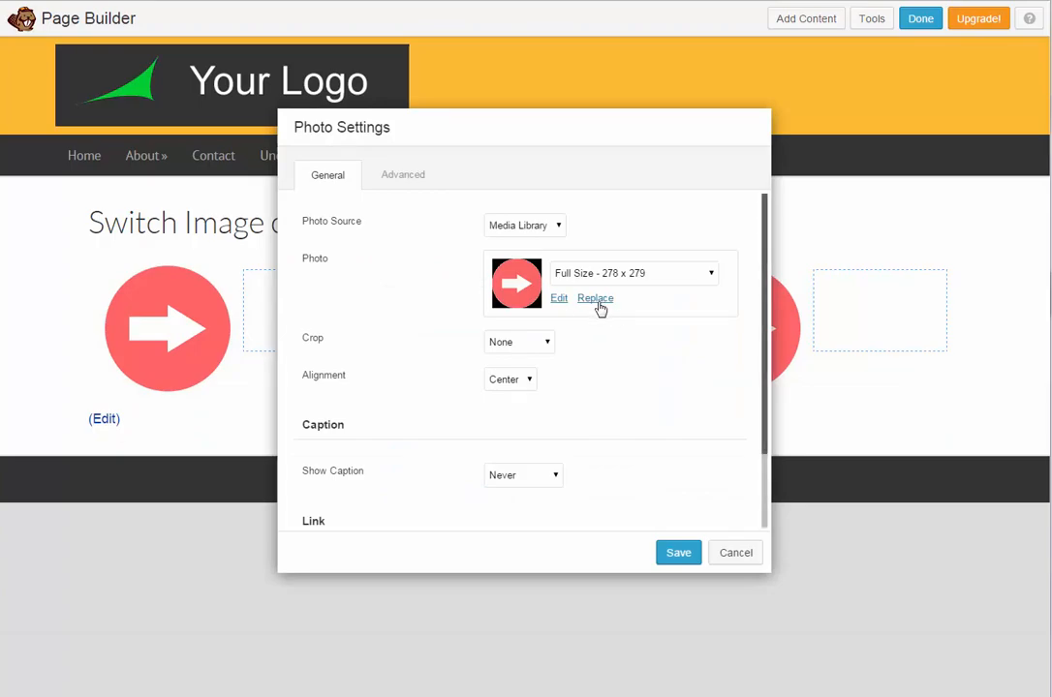
{"action": "left_click", "coordinate": [595, 299]}
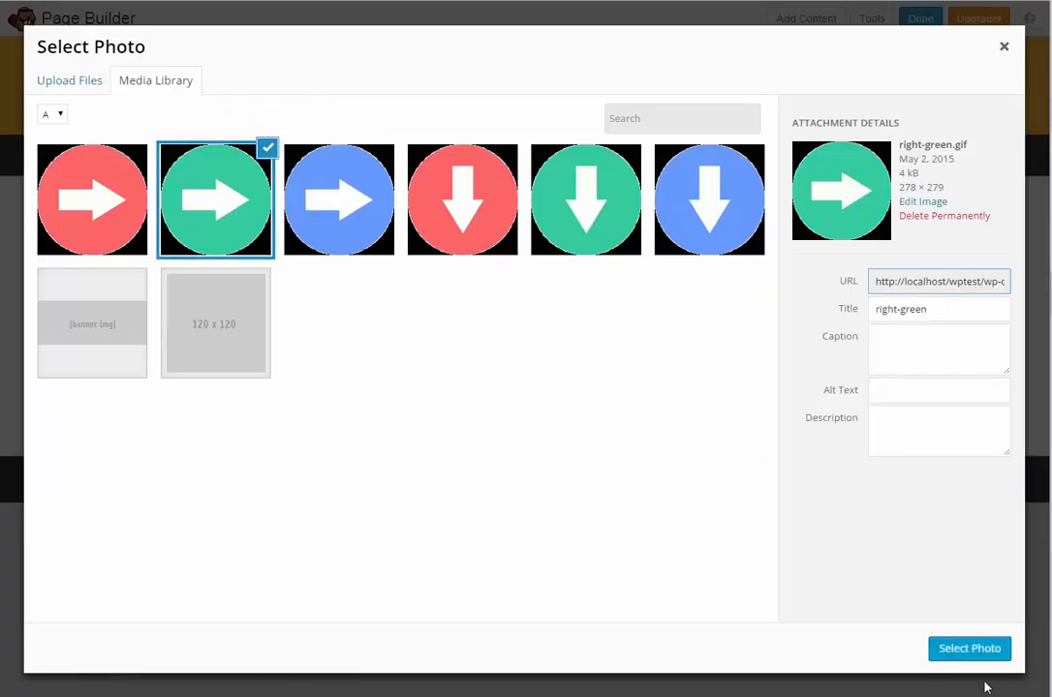
{"action": "left_click", "coordinate": [968, 648]}
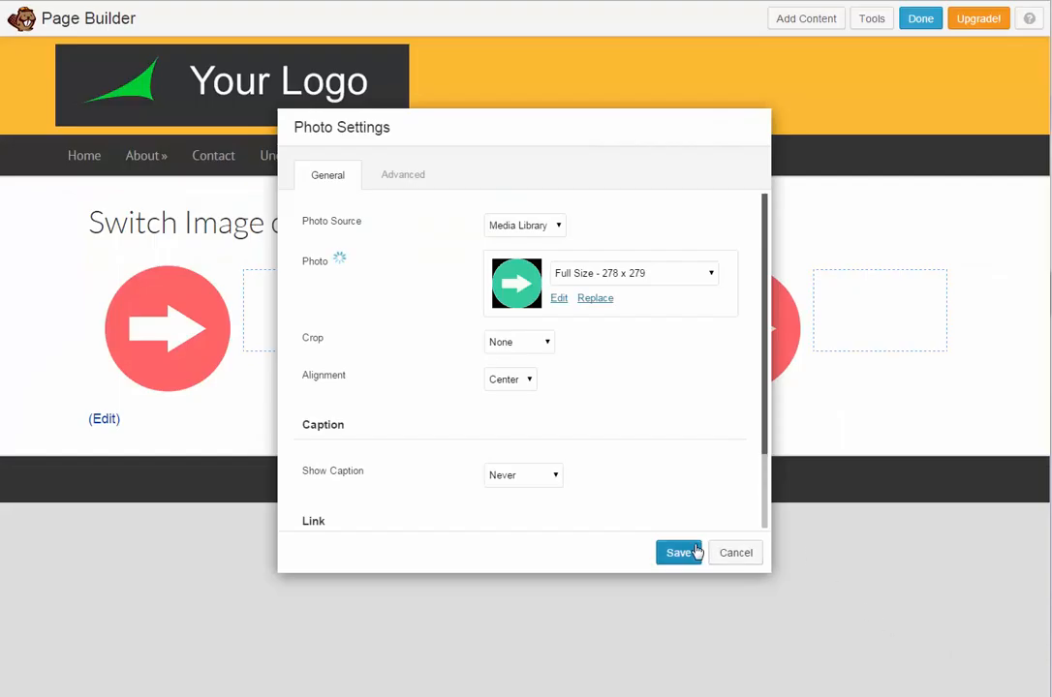
{"action": "left_click", "coordinate": [679, 552]}
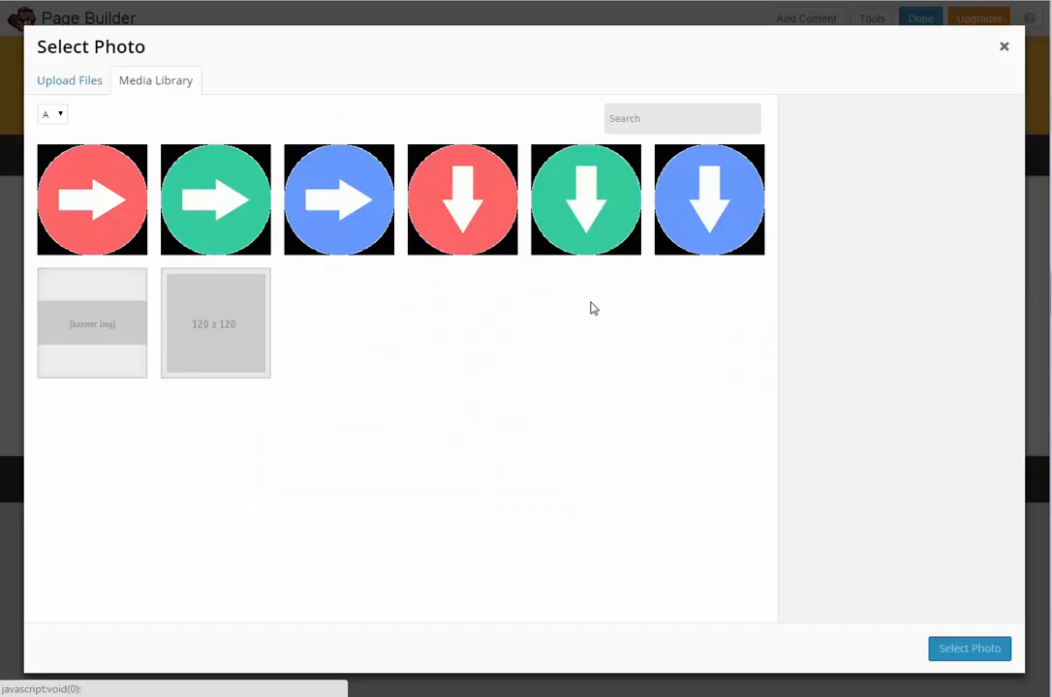
- Set the third photo module to the blue right-arrow image and save
{"action": "left_click", "coordinate": [339, 199]}
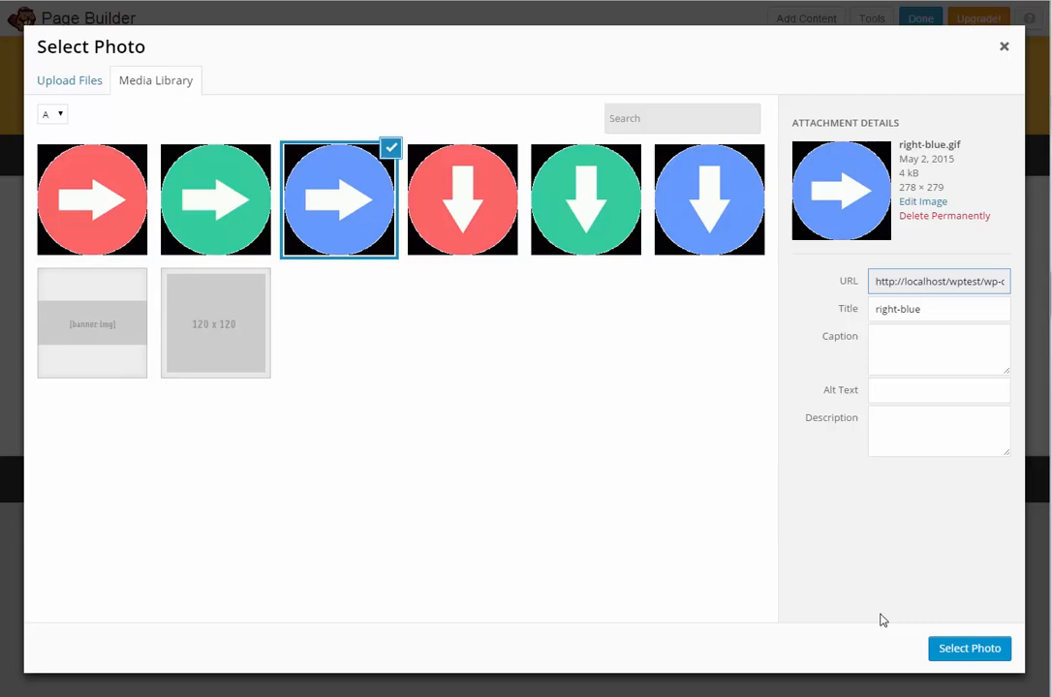
{"action": "left_click", "coordinate": [968, 648]}
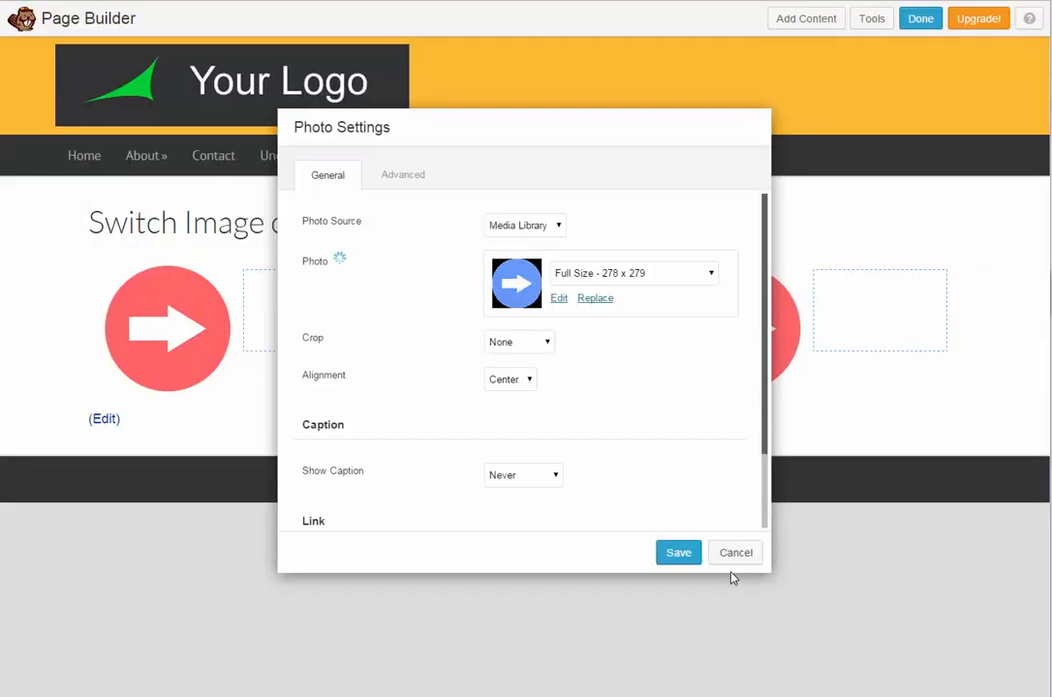
{"action": "left_click", "coordinate": [678, 552]}
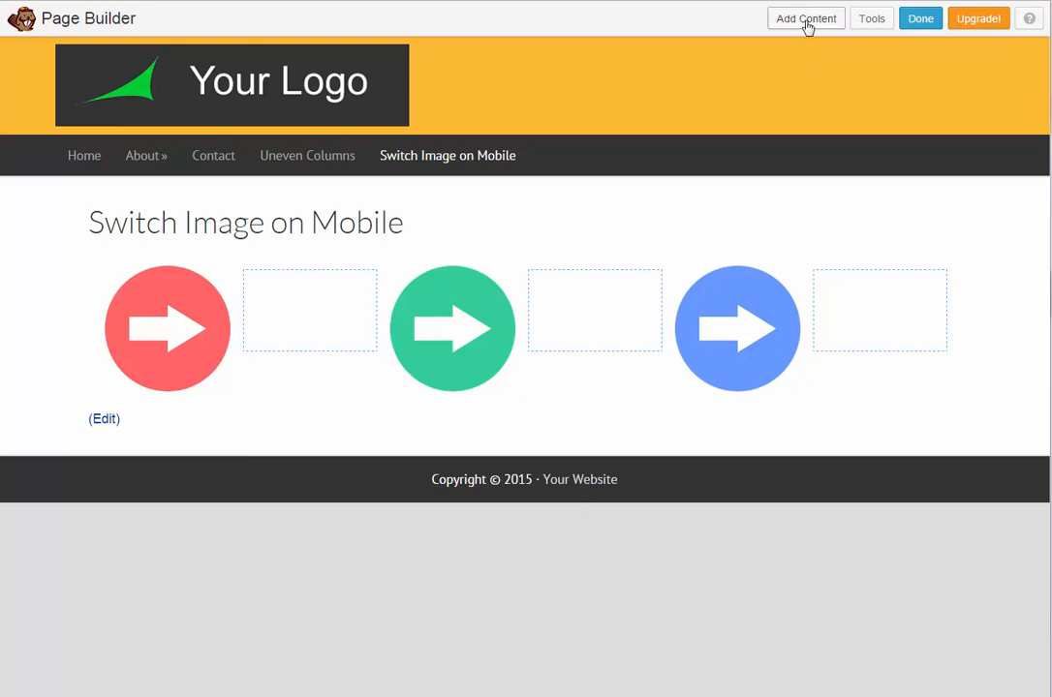
- Type 'Hurry!' and 'Get the Beaver Builder plugin now!', making Hurry! a heading
{"action": "left_click", "coordinate": [805, 19]}
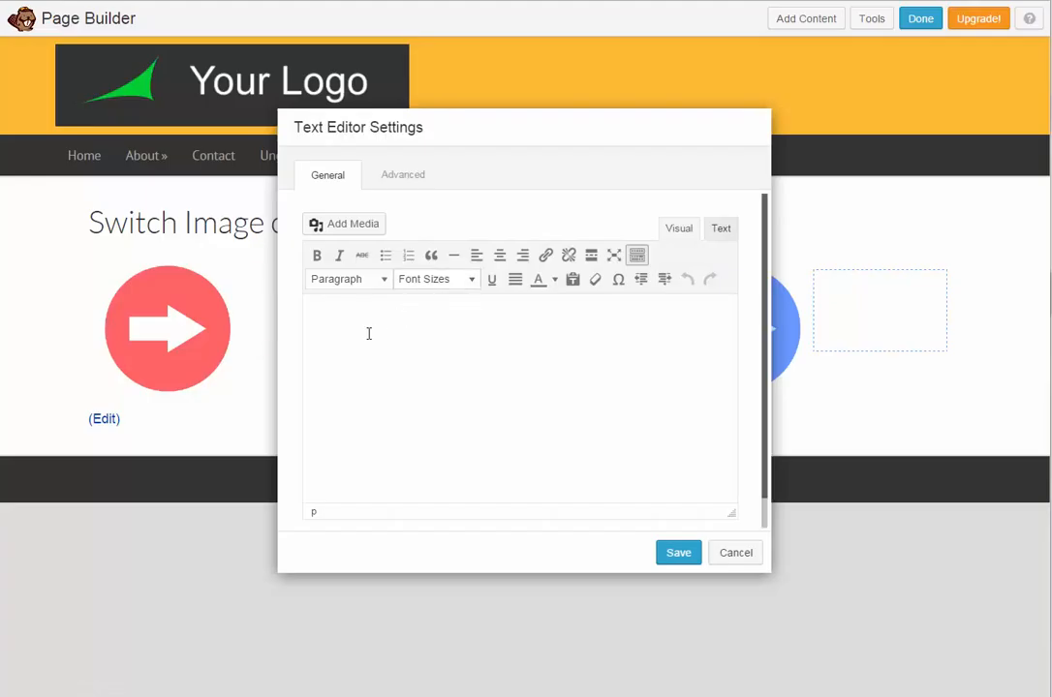
{"action": "type", "text": "Hu"}
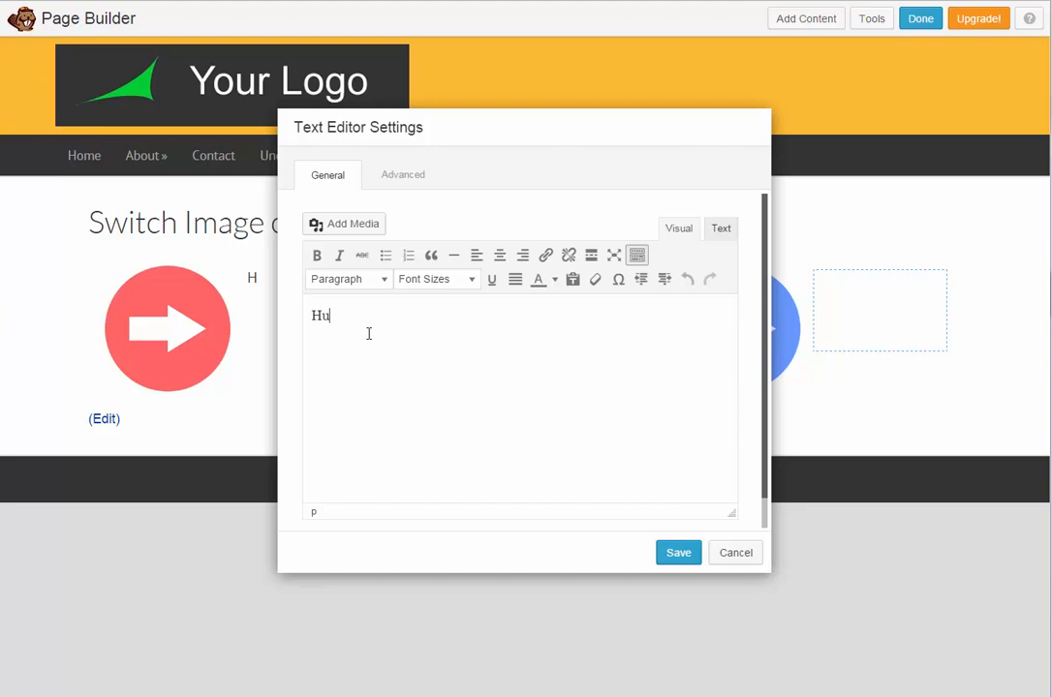
{"action": "type", "text": "ru"}
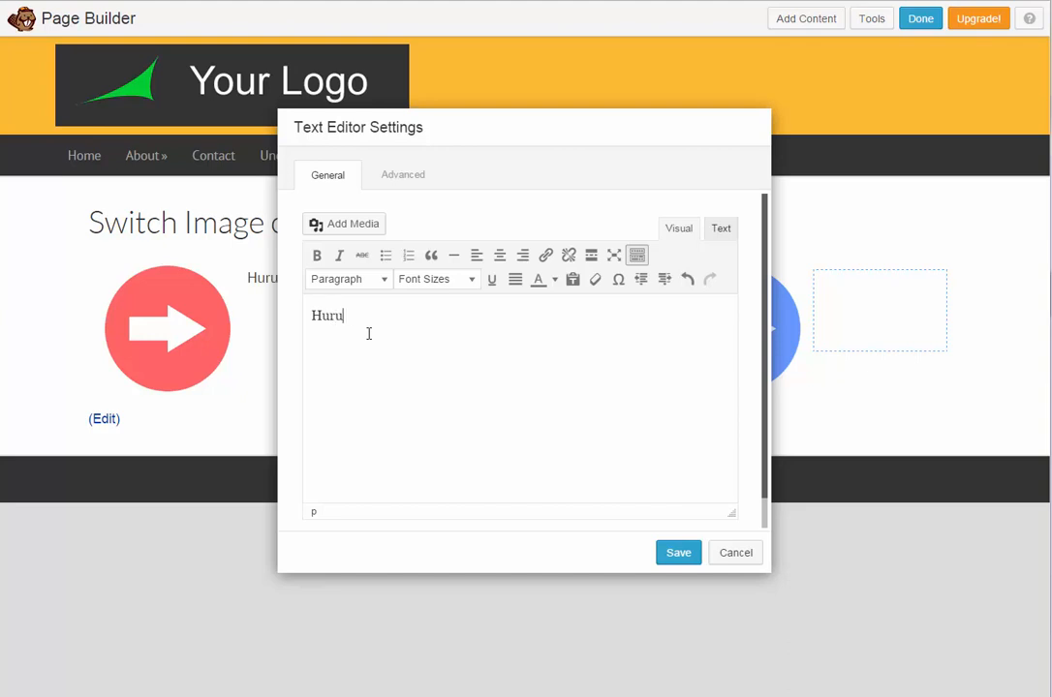
{"action": "type", "text": "ry!"}
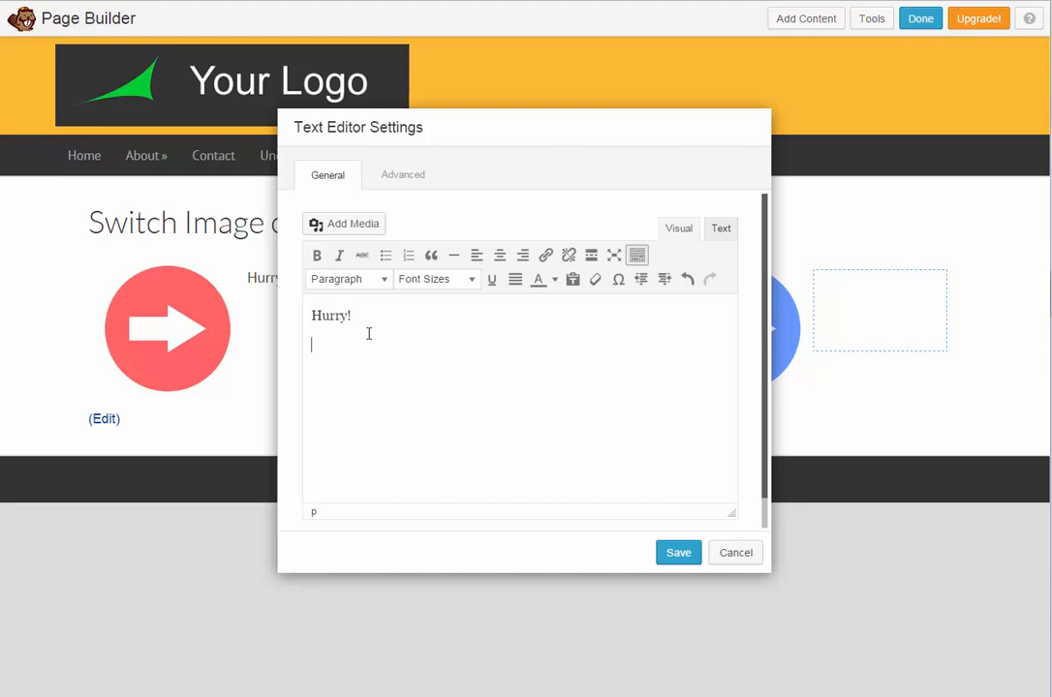
{"action": "type", "text": "Get the Beaver"}
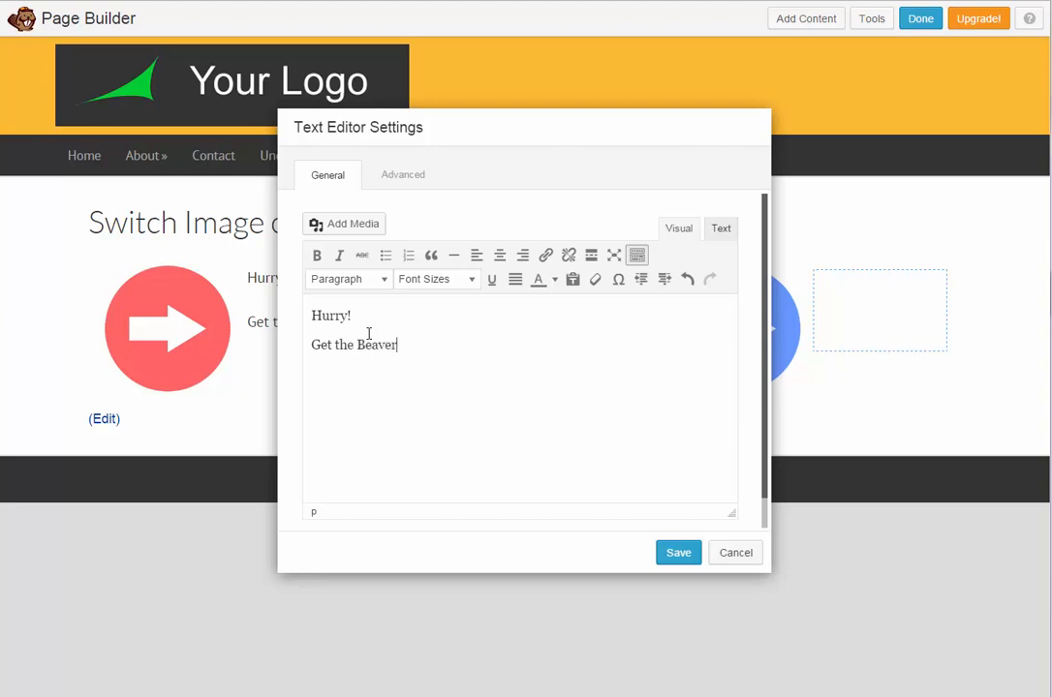
{"action": "type", "text": "Builder"}
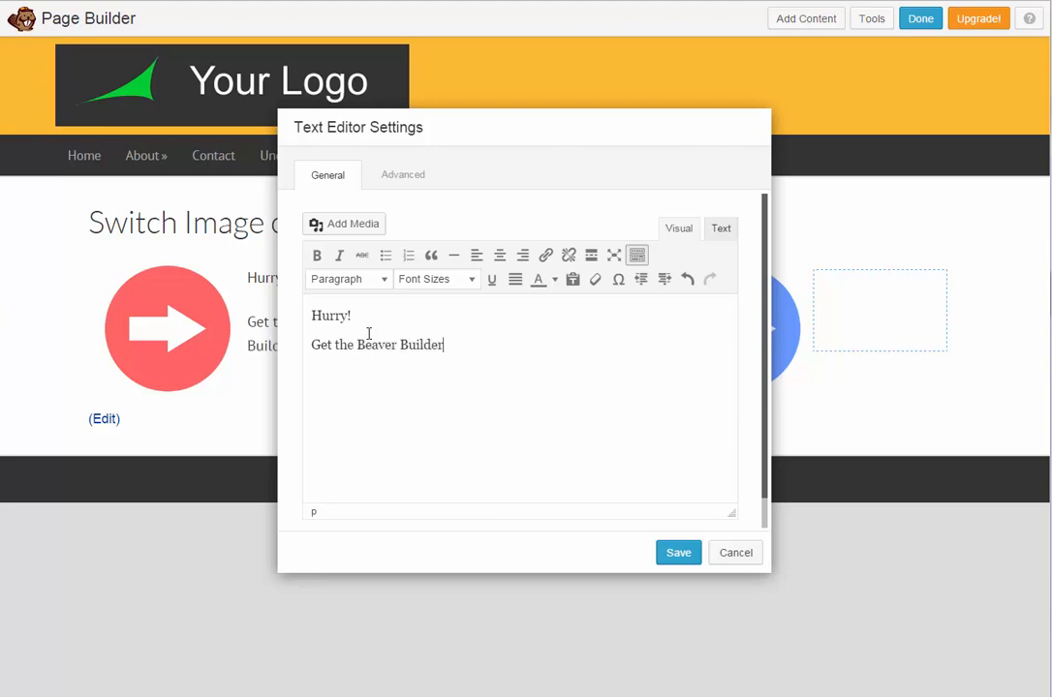
{"action": "type", "text": "plugin"}
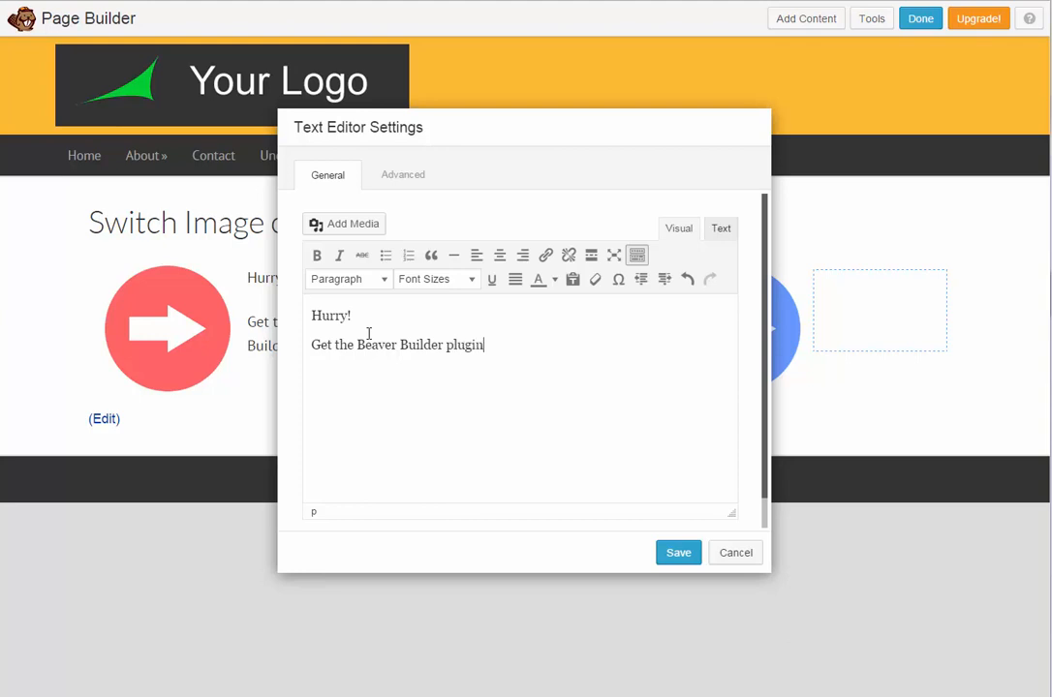
{"action": "type", "text": "now!"}
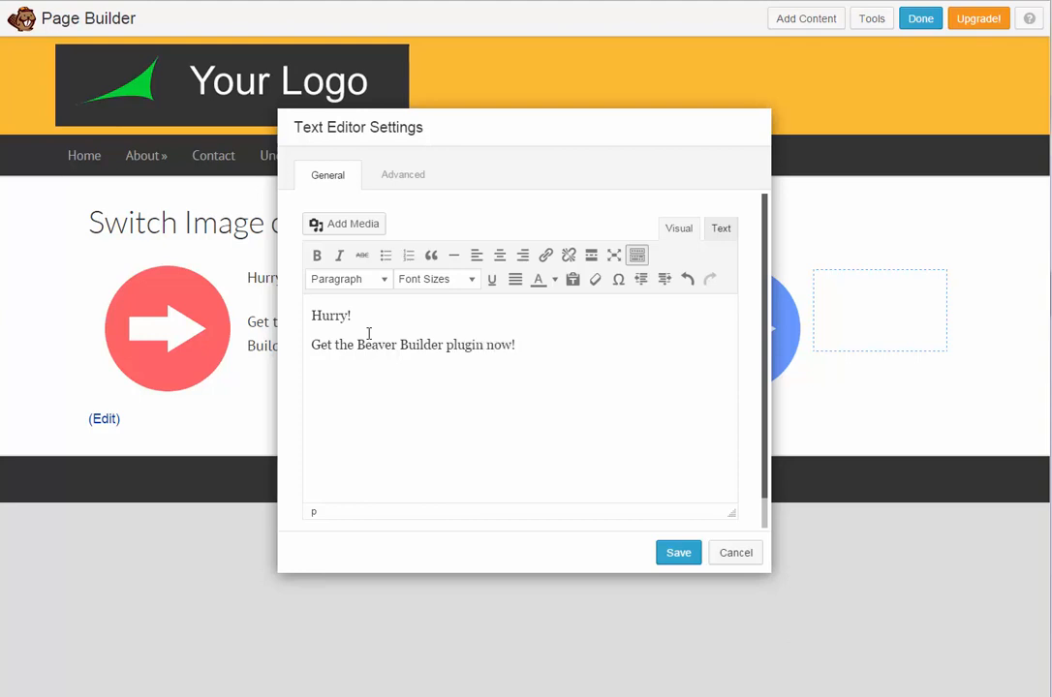
{"action": "double_click", "coordinate": [330, 316]}
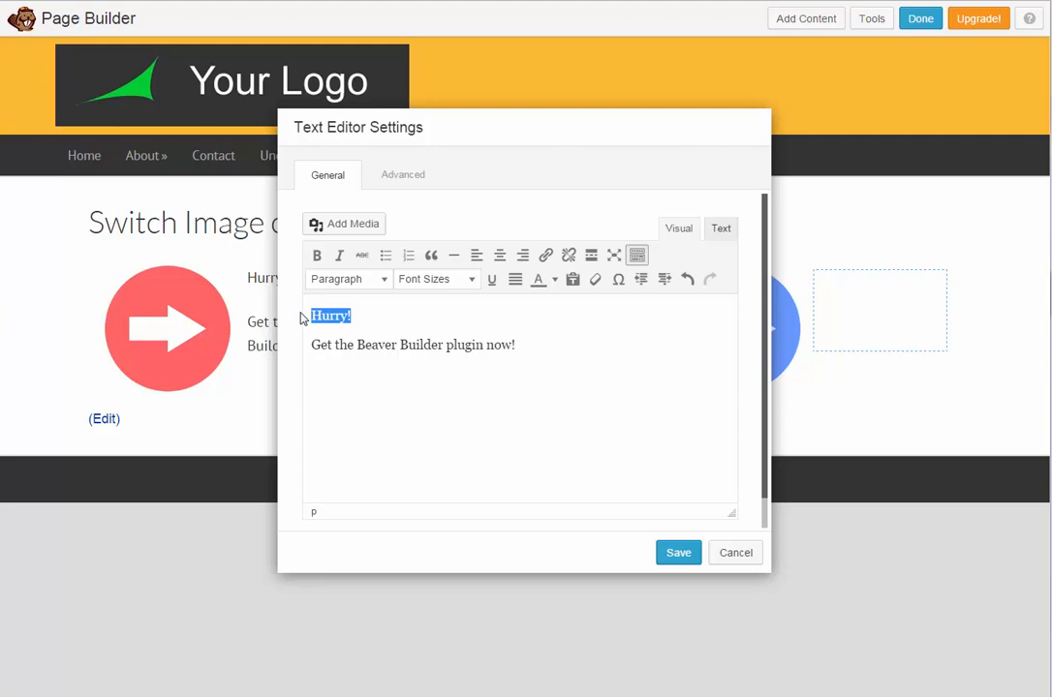
{"action": "left_click", "coordinate": [346, 279]}
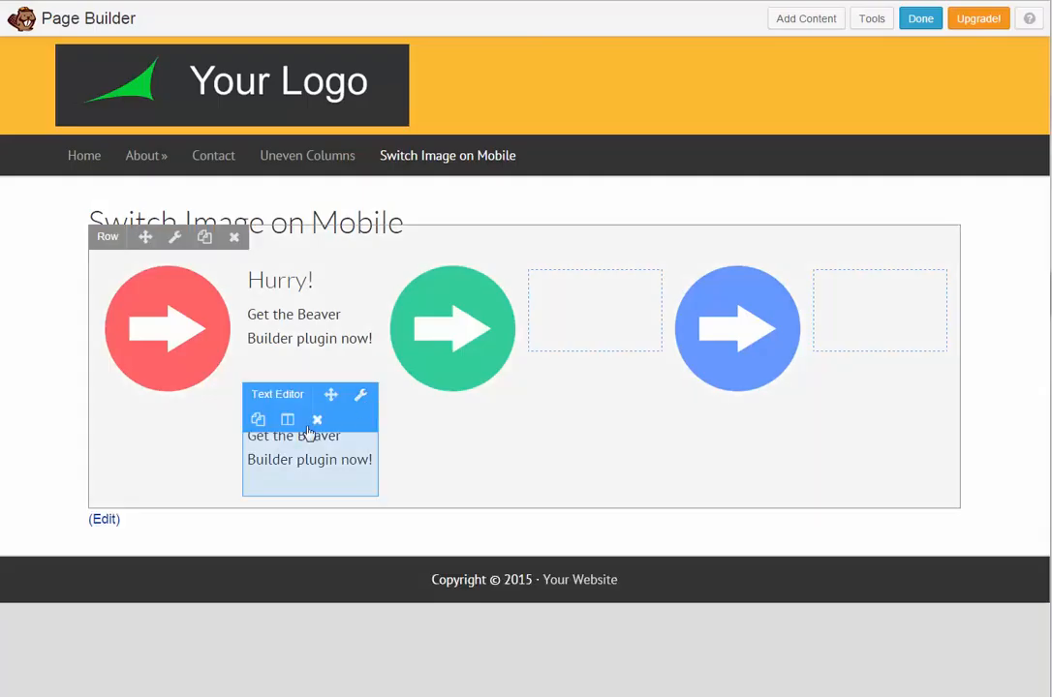
- Move the copied text beside the green arrow, then finish and publish the page
{"action": "left_click_drag", "start_coordinate": [310, 440], "coordinate": [594, 320]}
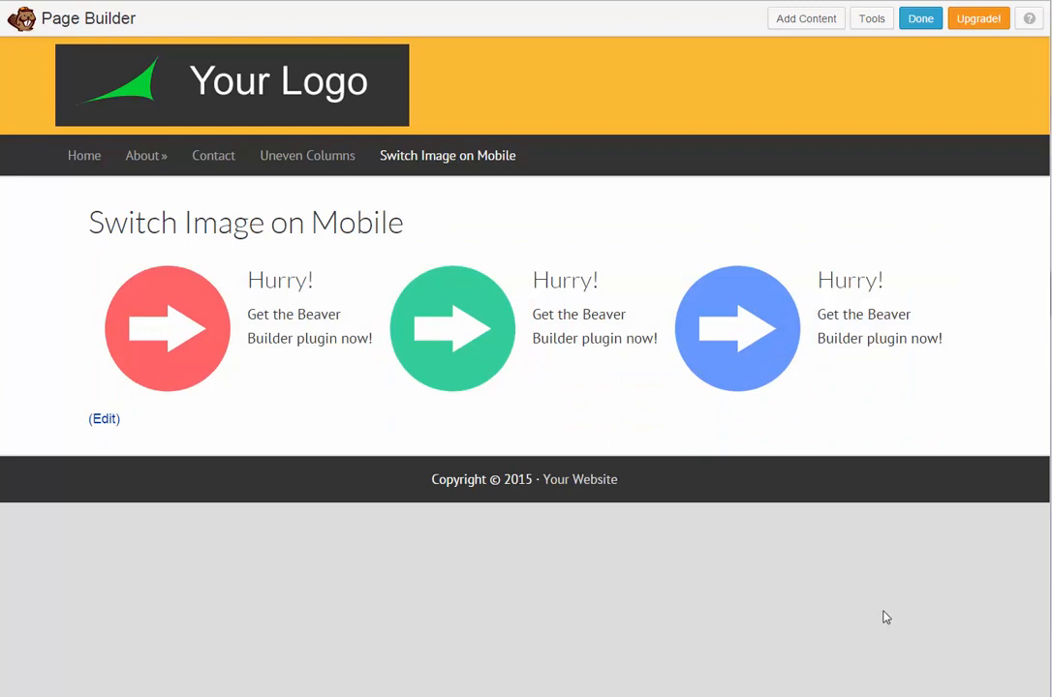
{"action": "mouse_move", "coordinate": [950, 551]}
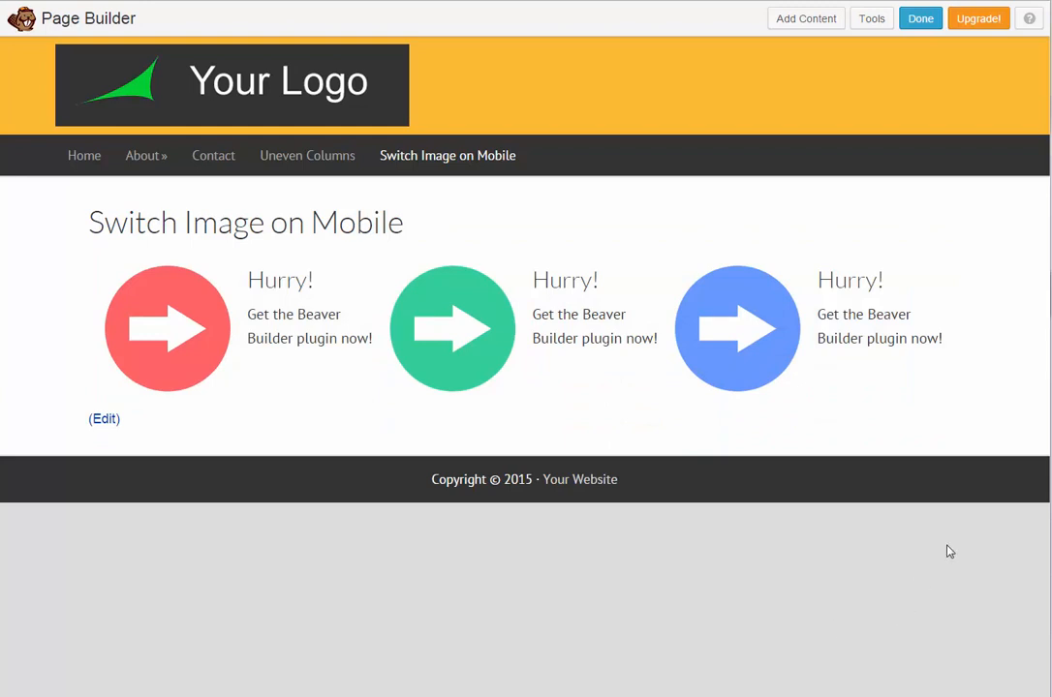
{"action": "left_click", "coordinate": [918, 17]}
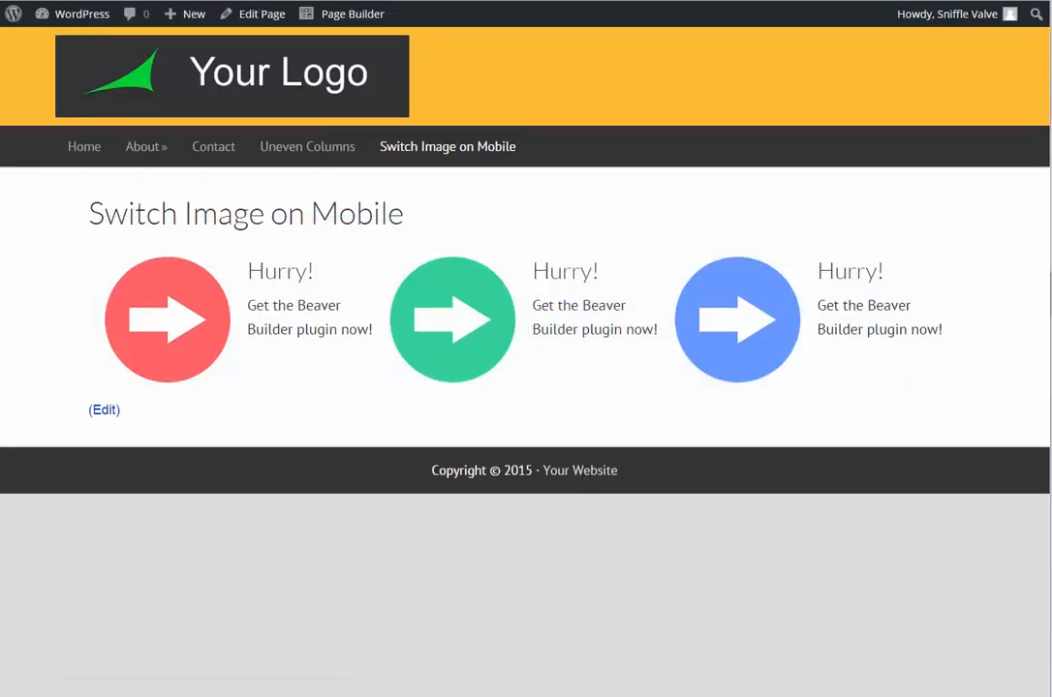
{"action": "left_click", "coordinate": [84, 146]}
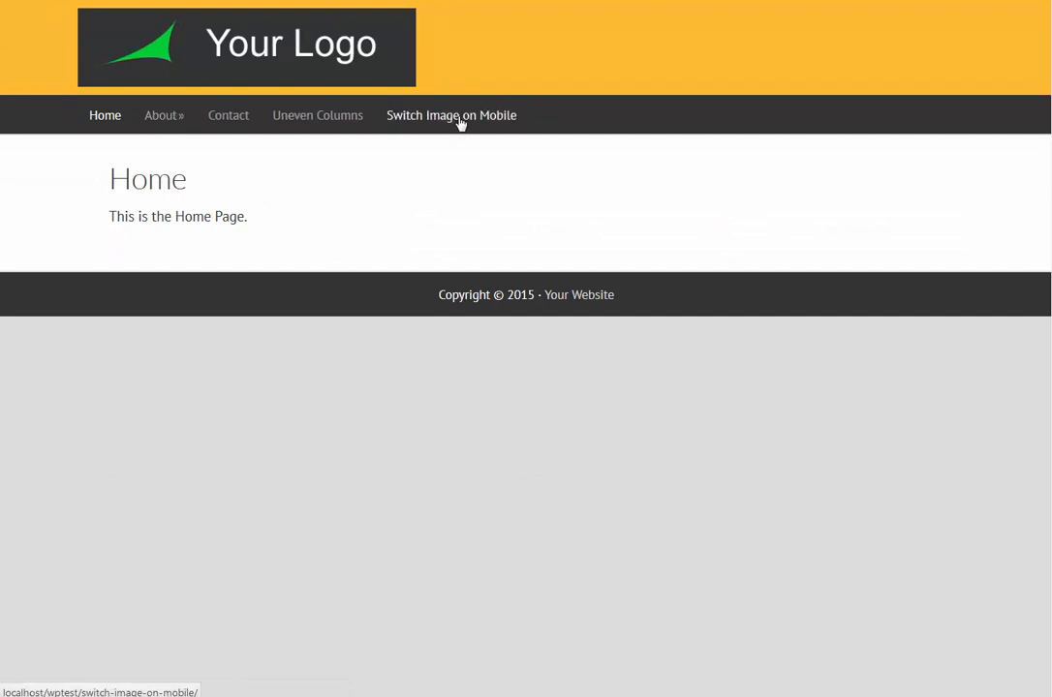
{"action": "left_click", "coordinate": [451, 116]}
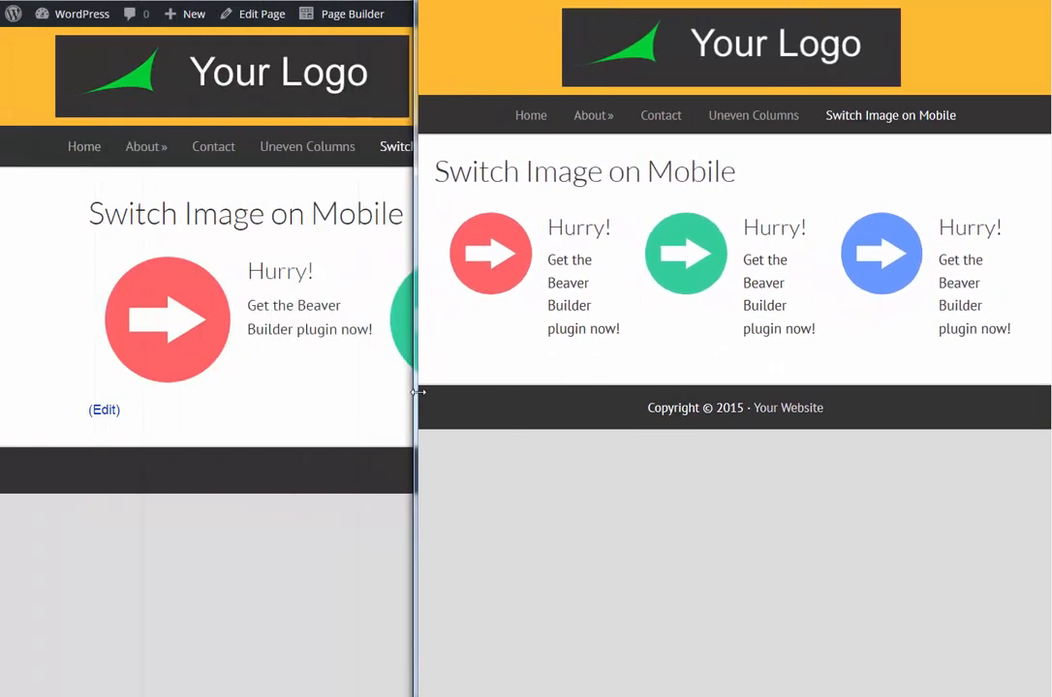
{"action": "left_click_drag", "start_coordinate": [416, 392], "coordinate": [601, 397]}
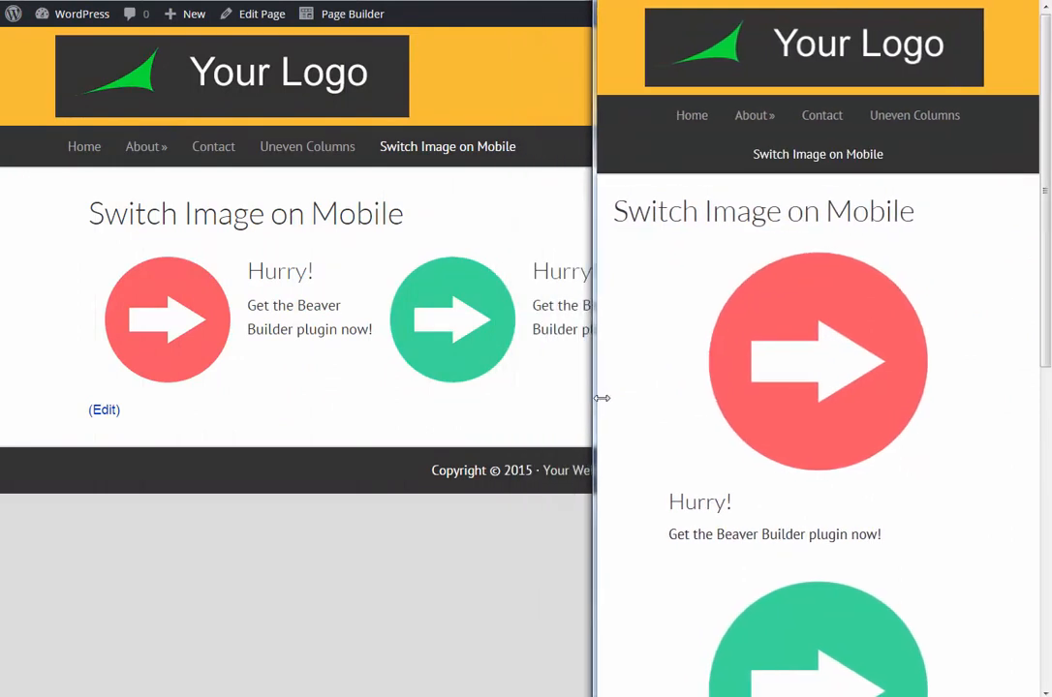
{"action": "left_click_drag", "start_coordinate": [602, 398], "coordinate": [760, 415]}
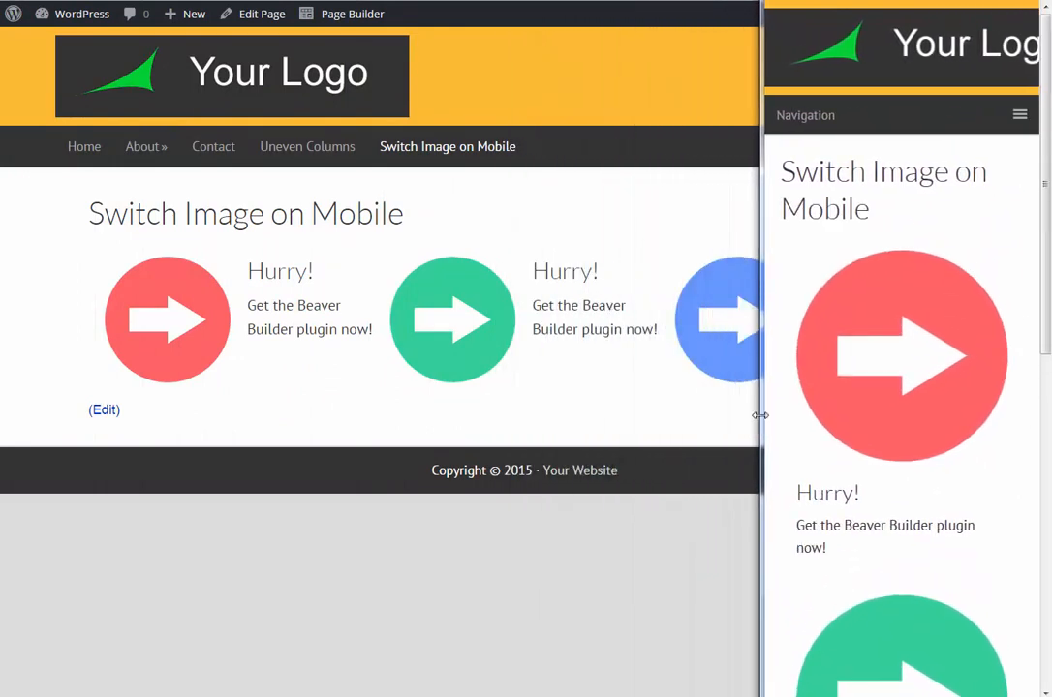
{"action": "scroll", "scroll_direction": "down", "scroll_amount": 3}
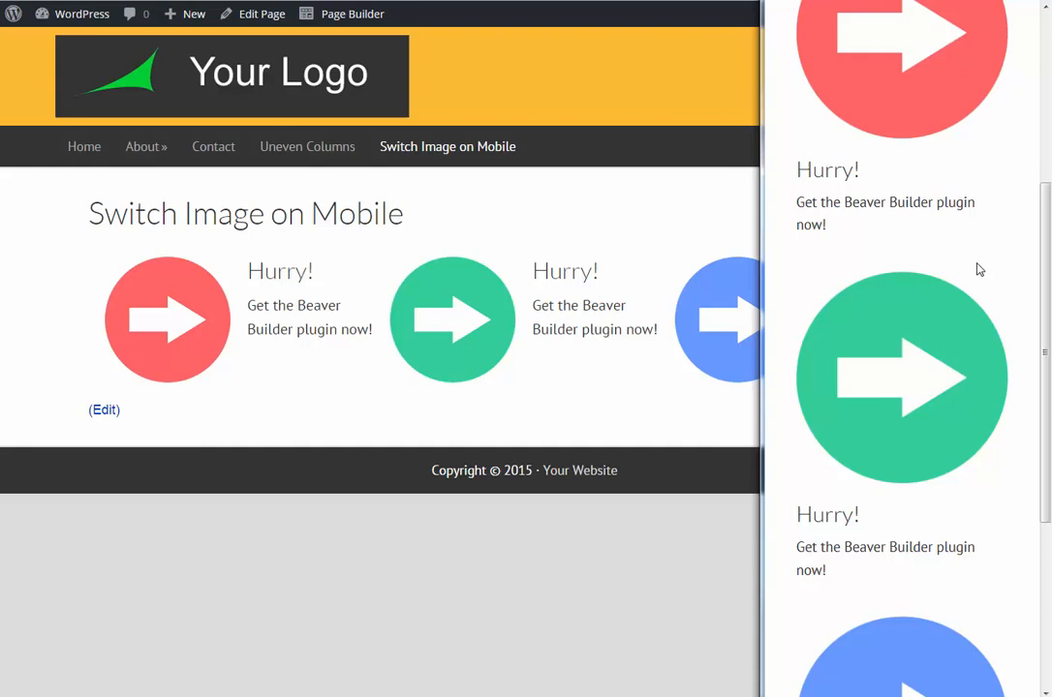
{"action": "scroll", "scroll_direction": "down", "scroll_amount": 3}
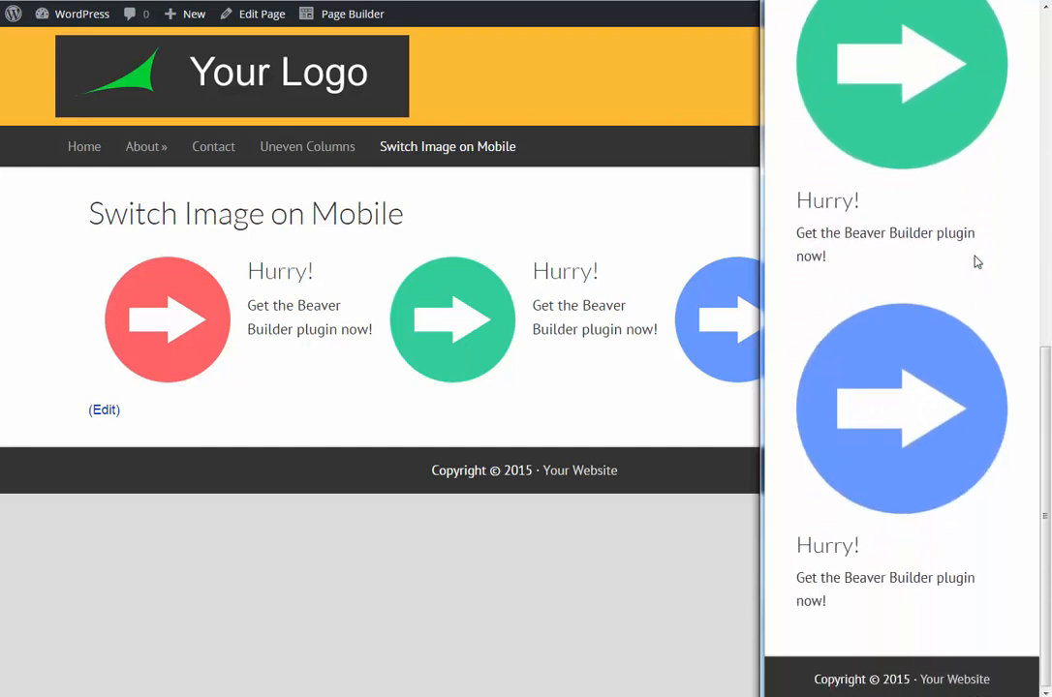
{"action": "scroll", "scroll_direction": "up", "scroll_amount": 3}
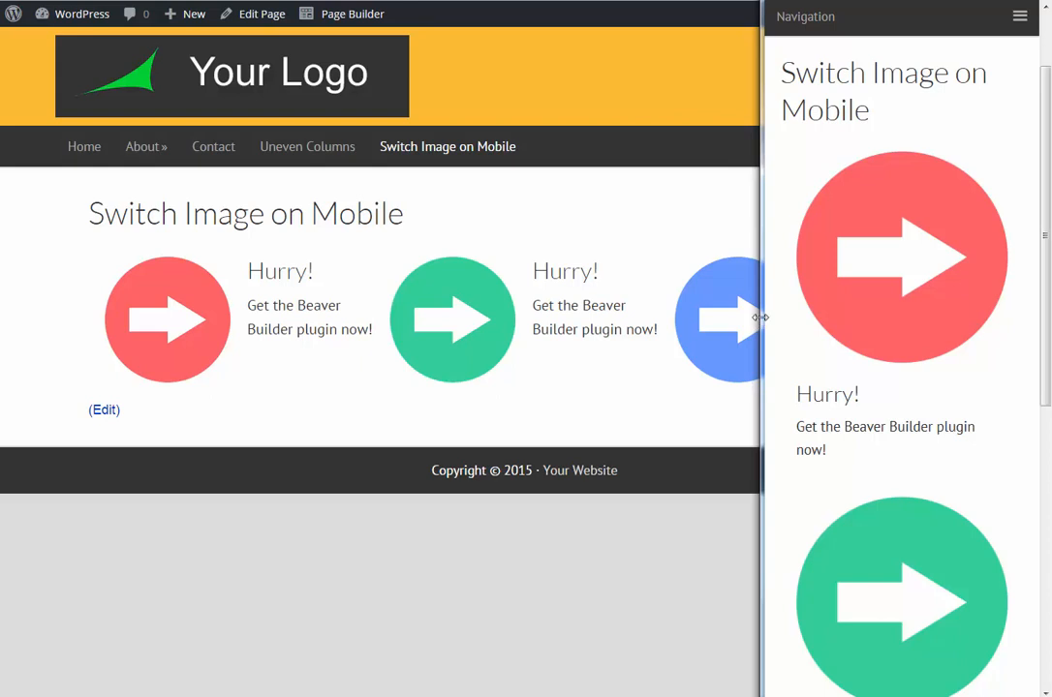
{"action": "scroll", "scroll_direction": "up", "scroll_amount": 3}
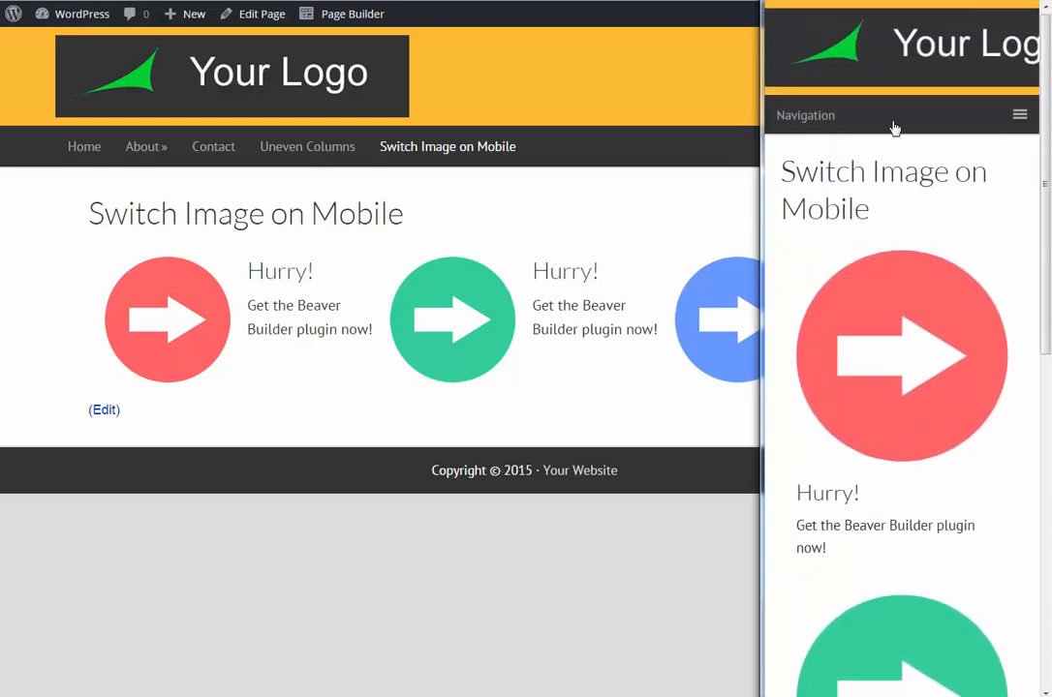
{"action": "mouse_move", "coordinate": [766, 252]}
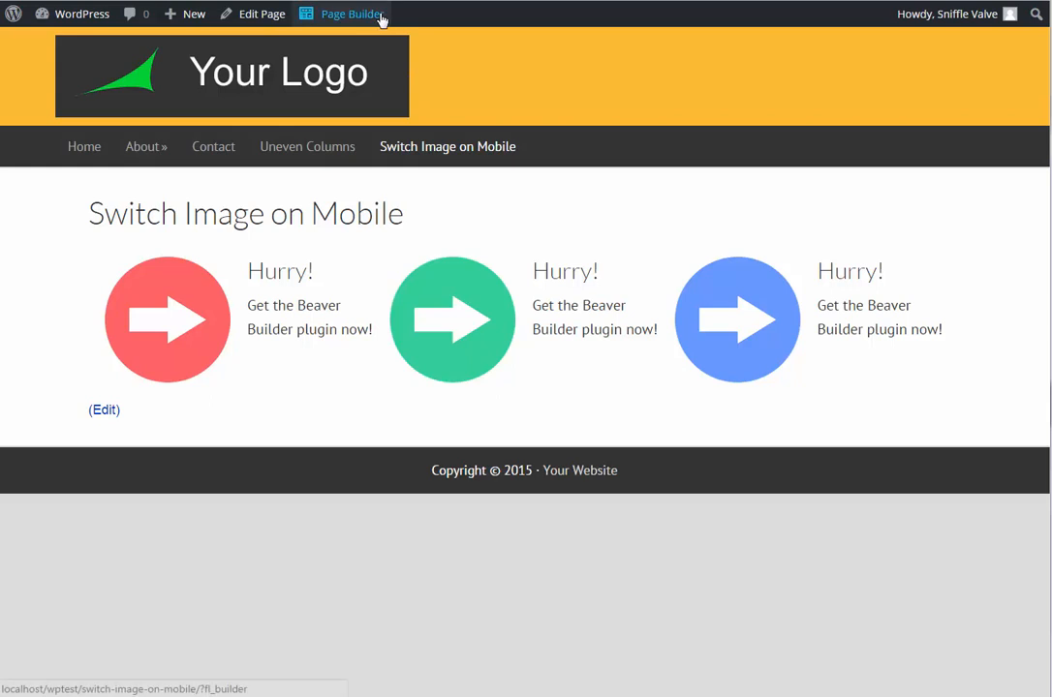
- Reopen the page in Beaver Builder and duplicate the arrows-and-text row
{"action": "left_click", "coordinate": [352, 13]}
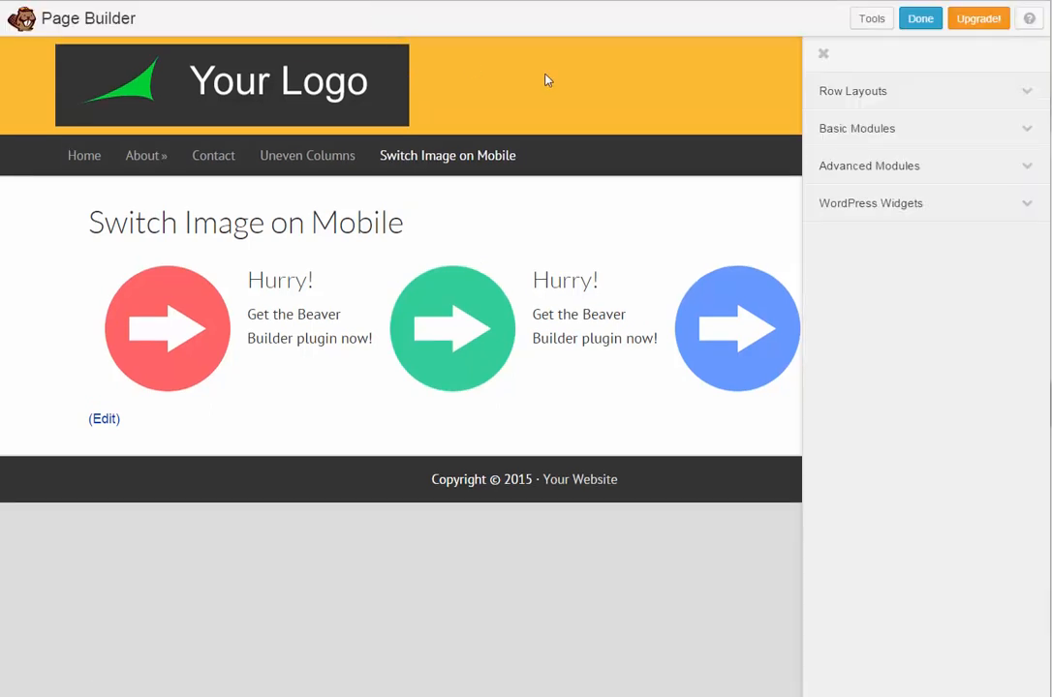
{"action": "left_click", "coordinate": [823, 53]}
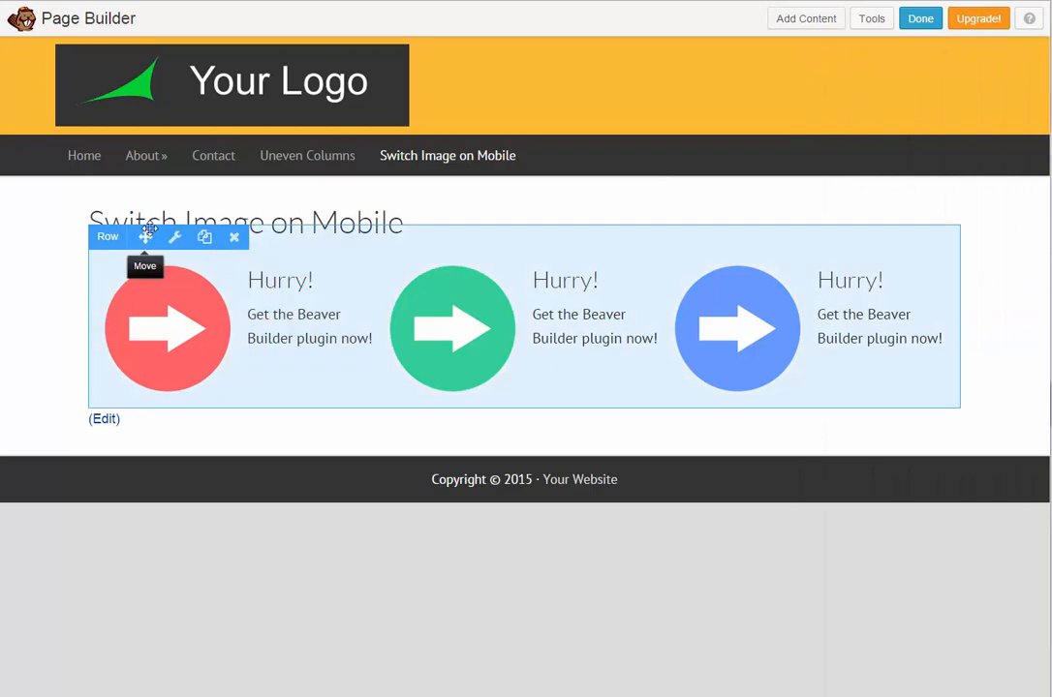
{"action": "mouse_move", "coordinate": [204, 237]}
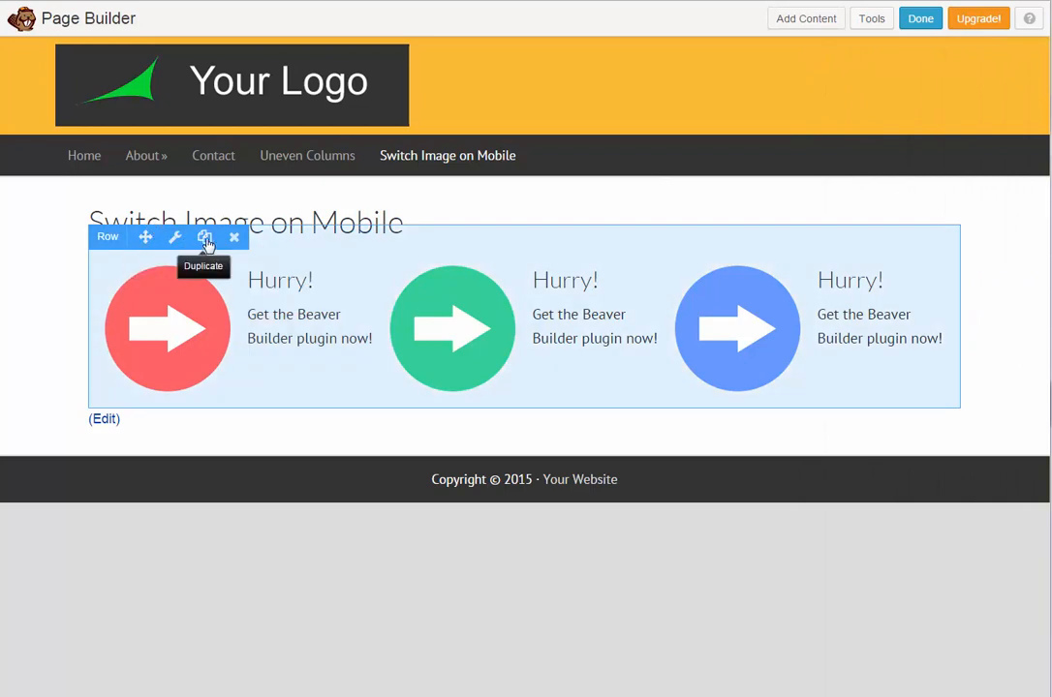
{"action": "left_click", "coordinate": [204, 237]}
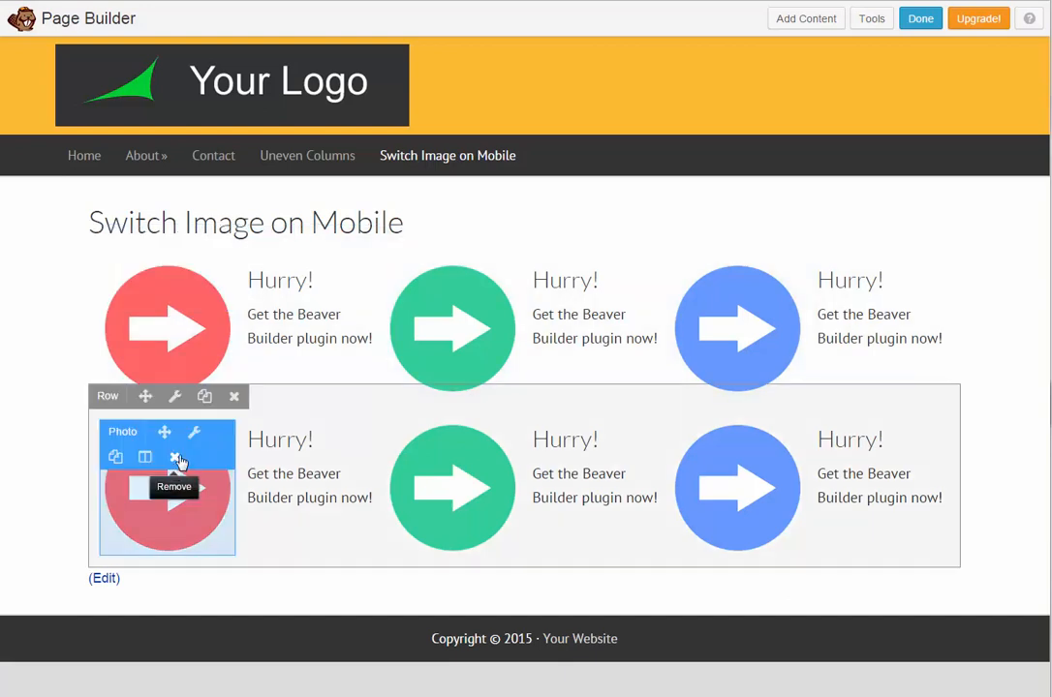
- Replace the copied row's pink arrow with the pink down-arrow image
{"action": "left_click", "coordinate": [193, 432]}
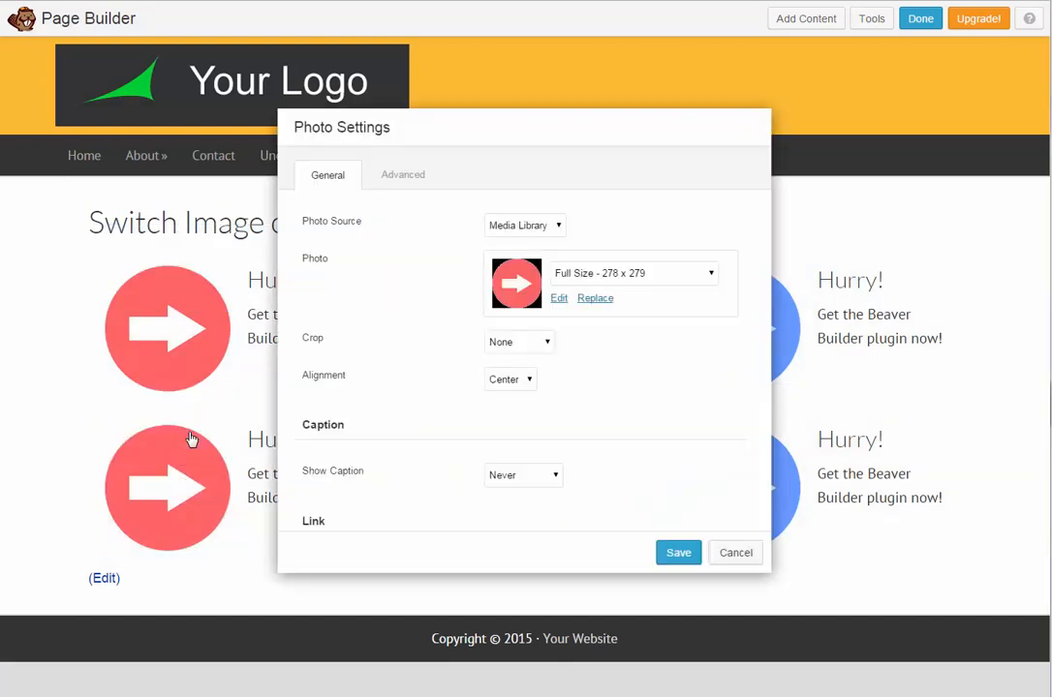
{"action": "left_click", "coordinate": [595, 297]}
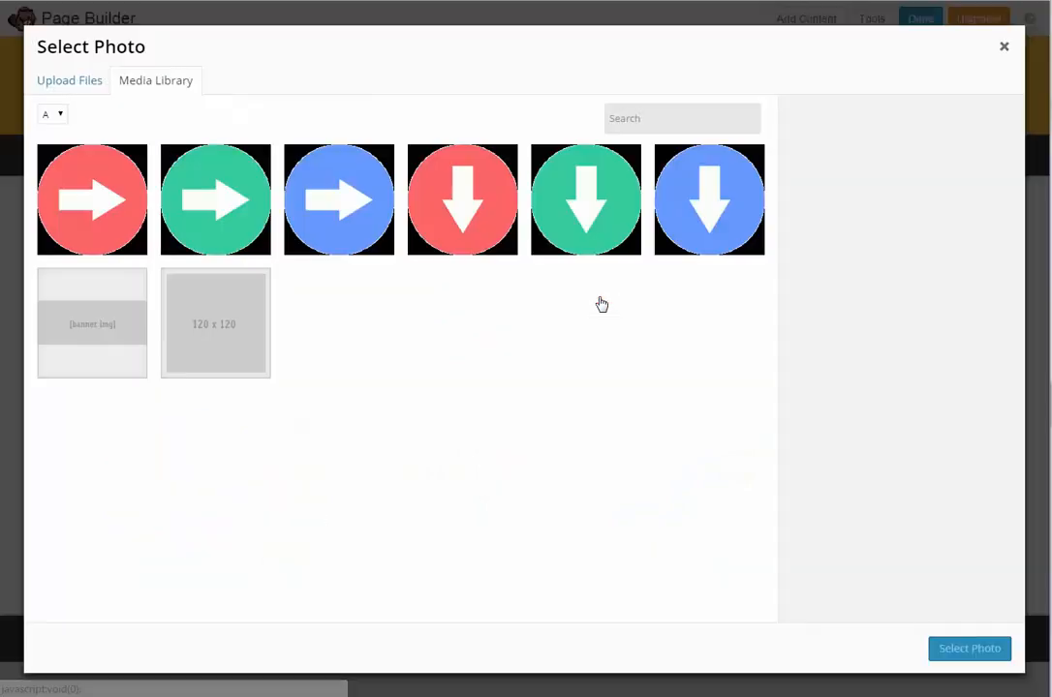
{"action": "left_click", "coordinate": [463, 199]}
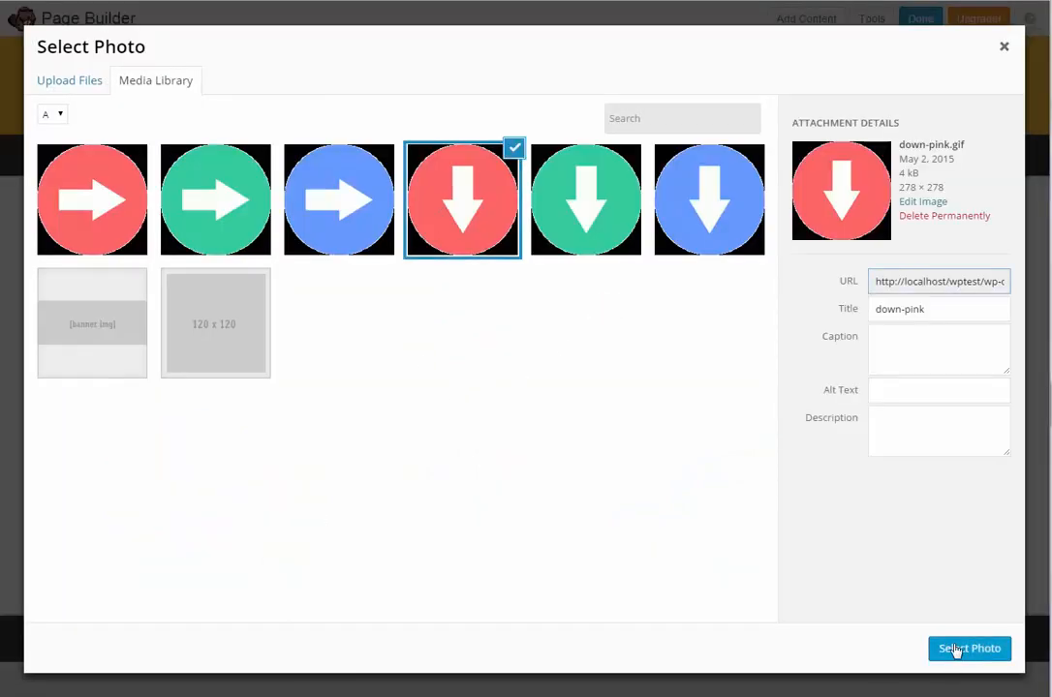
{"action": "left_click", "coordinate": [969, 649]}
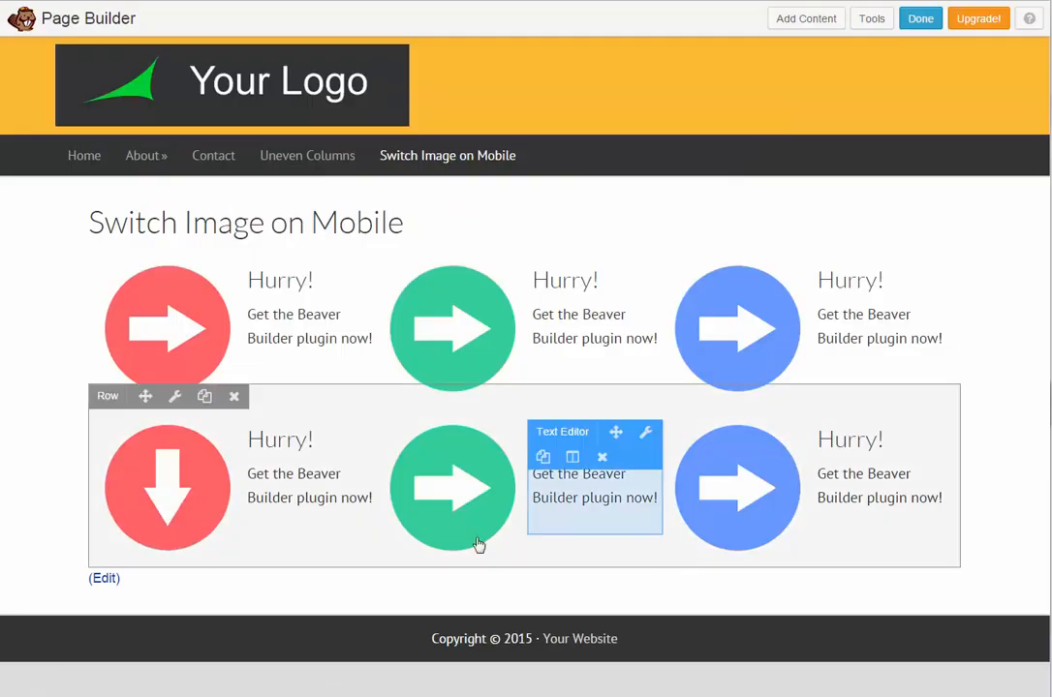
- Swap the green and blue photos for their down-arrow images
{"action": "left_click", "coordinate": [453, 489]}
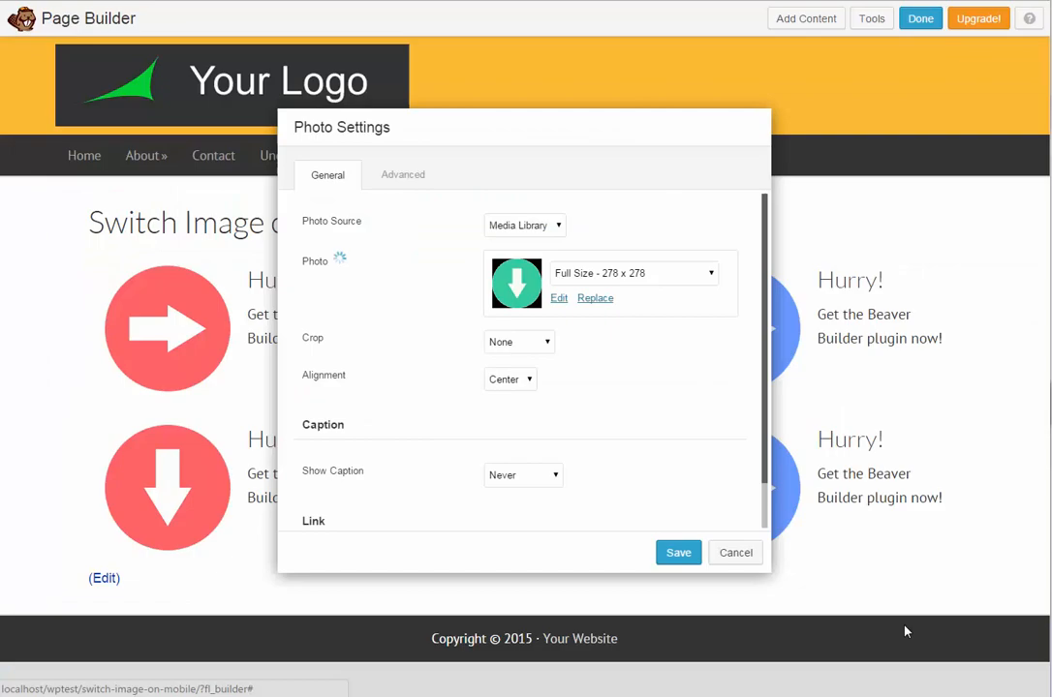
{"action": "left_click", "coordinate": [679, 552]}
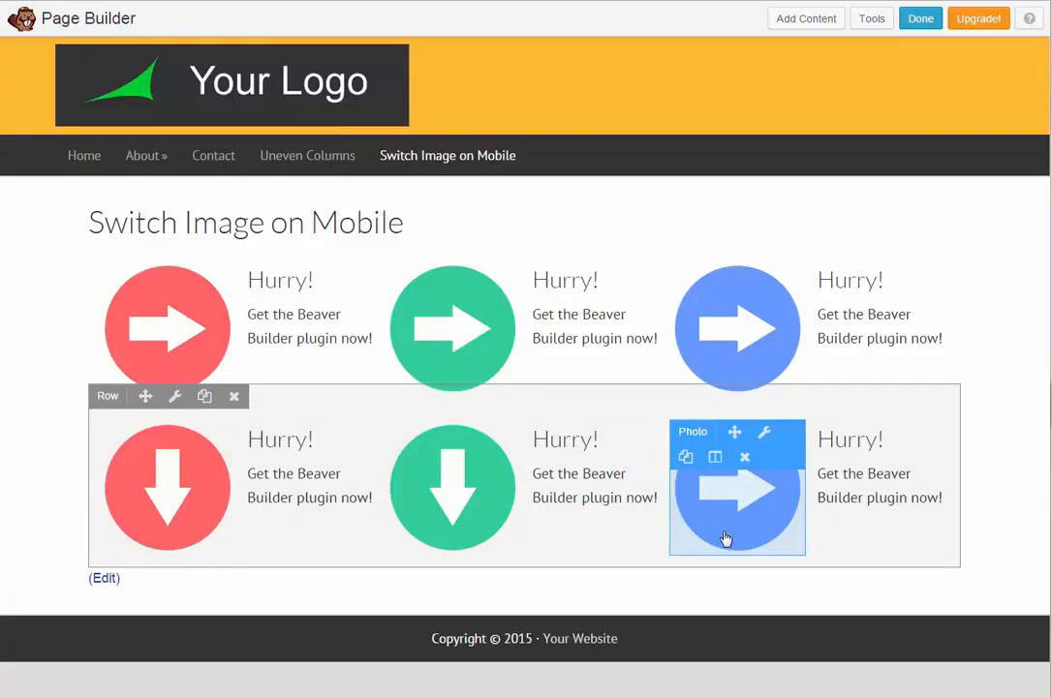
{"action": "left_click", "coordinate": [763, 432]}
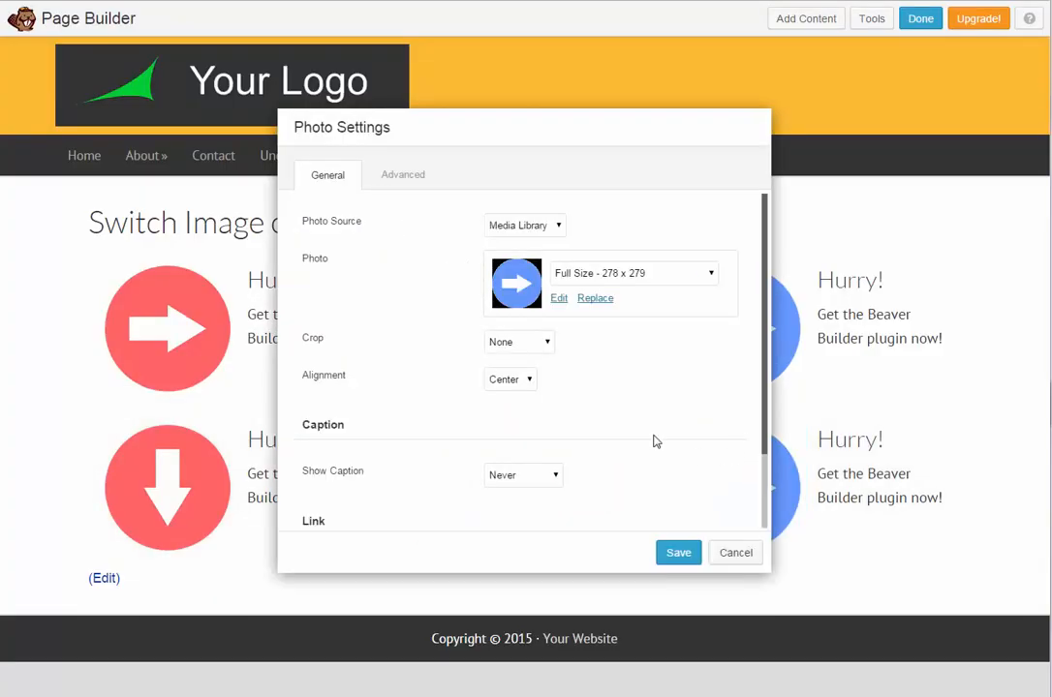
{"action": "left_click", "coordinate": [595, 297]}
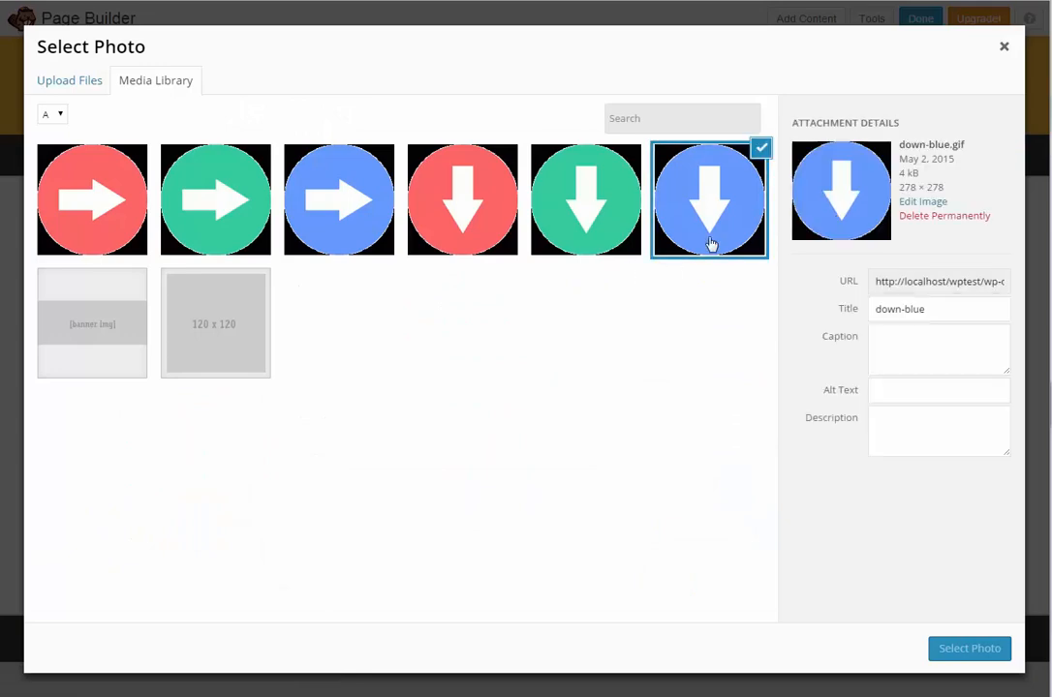
{"action": "left_click", "coordinate": [968, 648]}
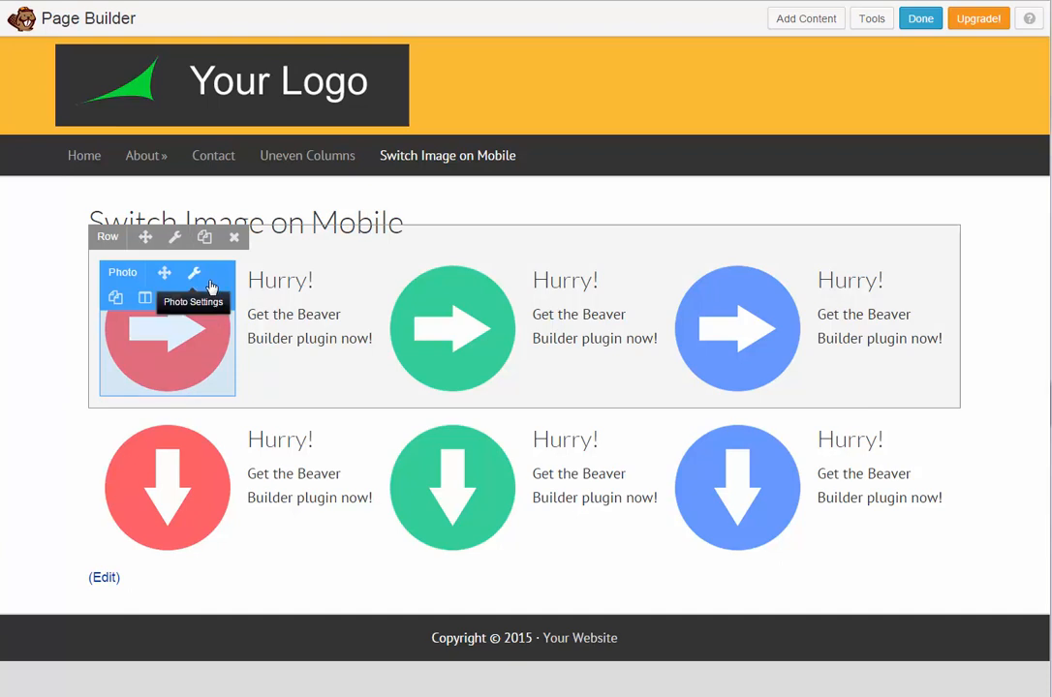
- Set the right-arrow row to display on Large & Medium Devices Only
{"action": "left_click", "coordinate": [194, 272]}
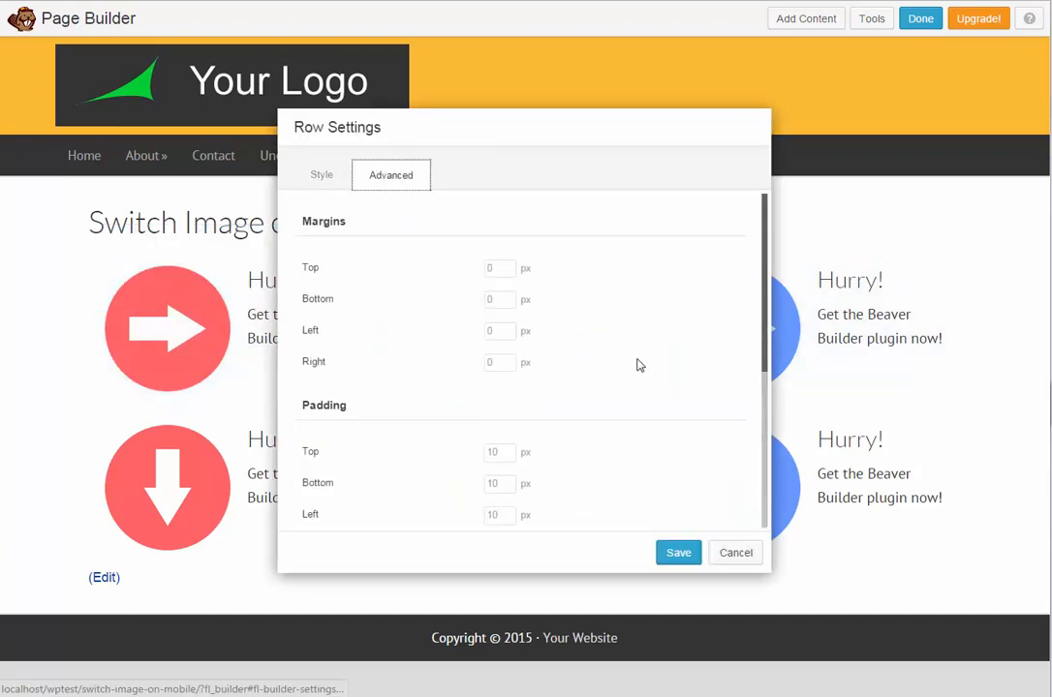
{"action": "scroll", "scroll_direction": "down", "scroll_amount": 3}
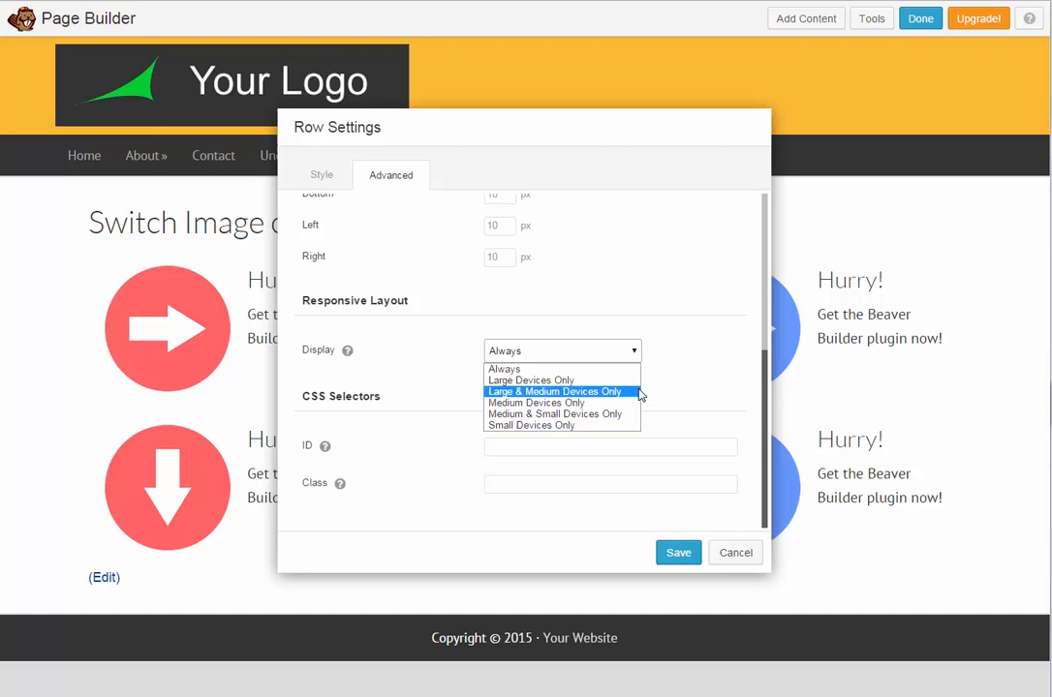
{"action": "mouse_move", "coordinate": [620, 393]}
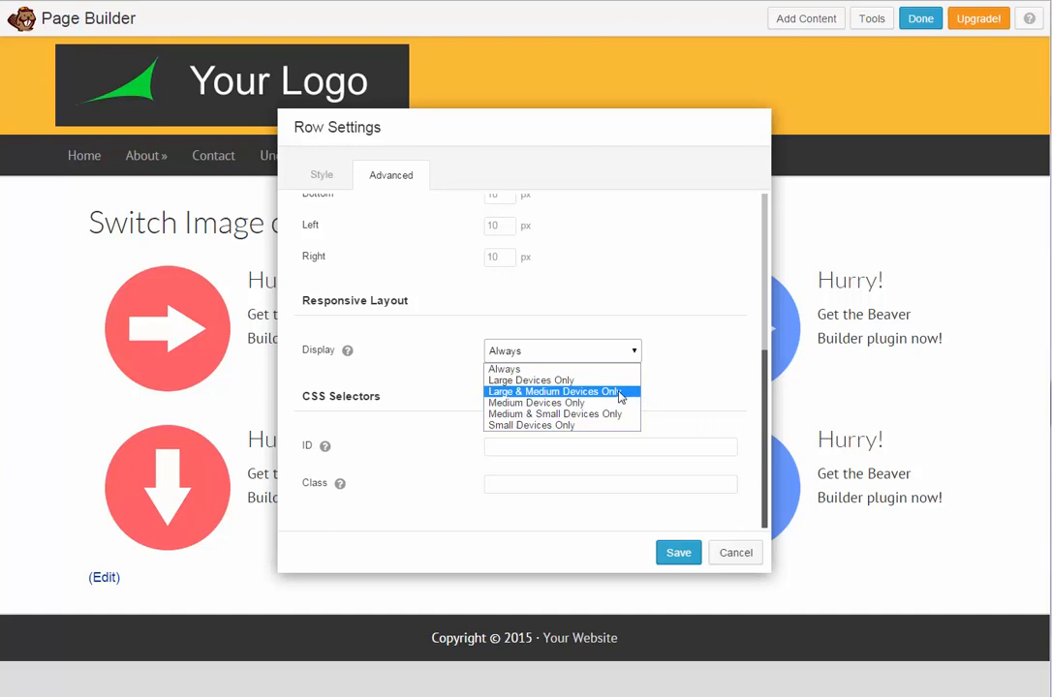
{"action": "left_click", "coordinate": [554, 391]}
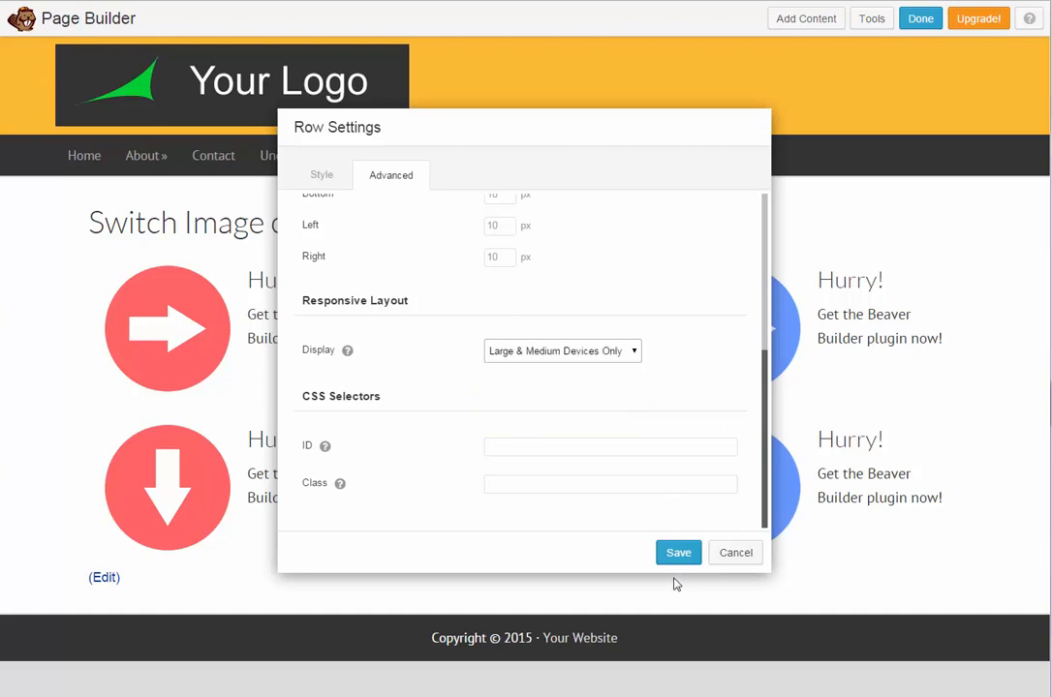
{"action": "left_click", "coordinate": [678, 552]}
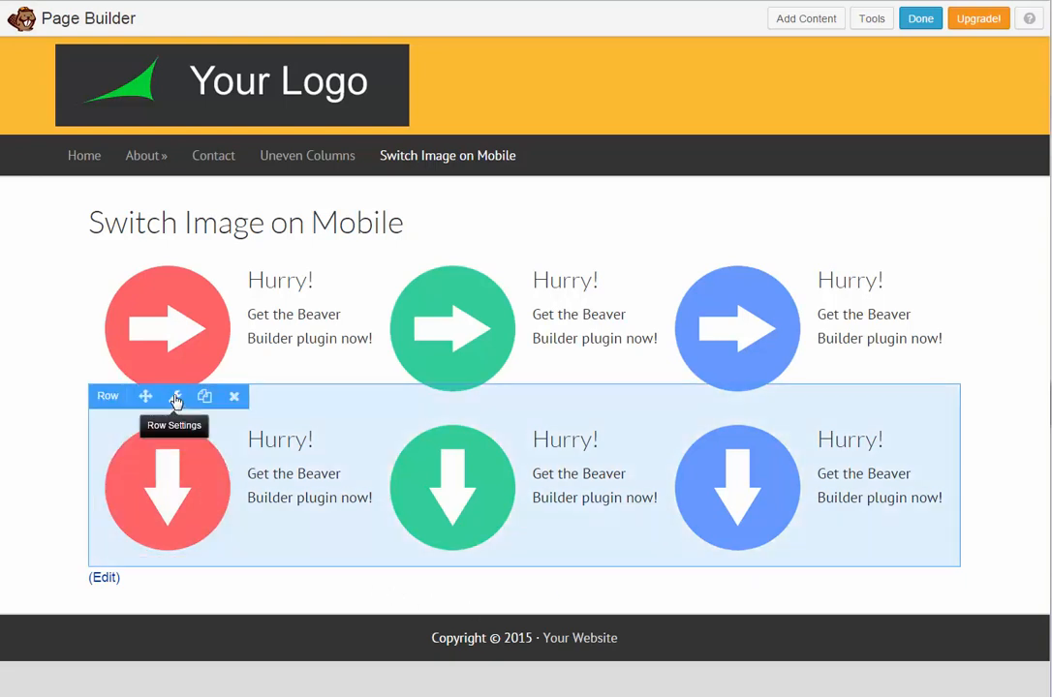
- Set the down-arrow row to display on Small Devices Only
{"action": "left_click", "coordinate": [177, 396]}
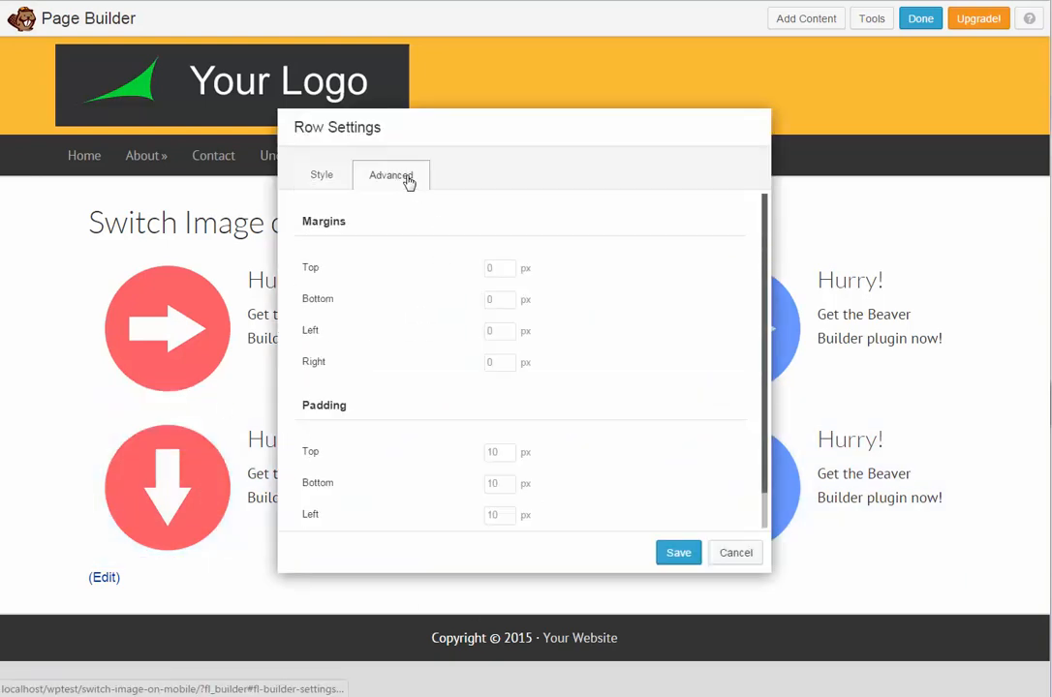
{"action": "scroll", "scroll_direction": "down", "scroll_amount": 3}
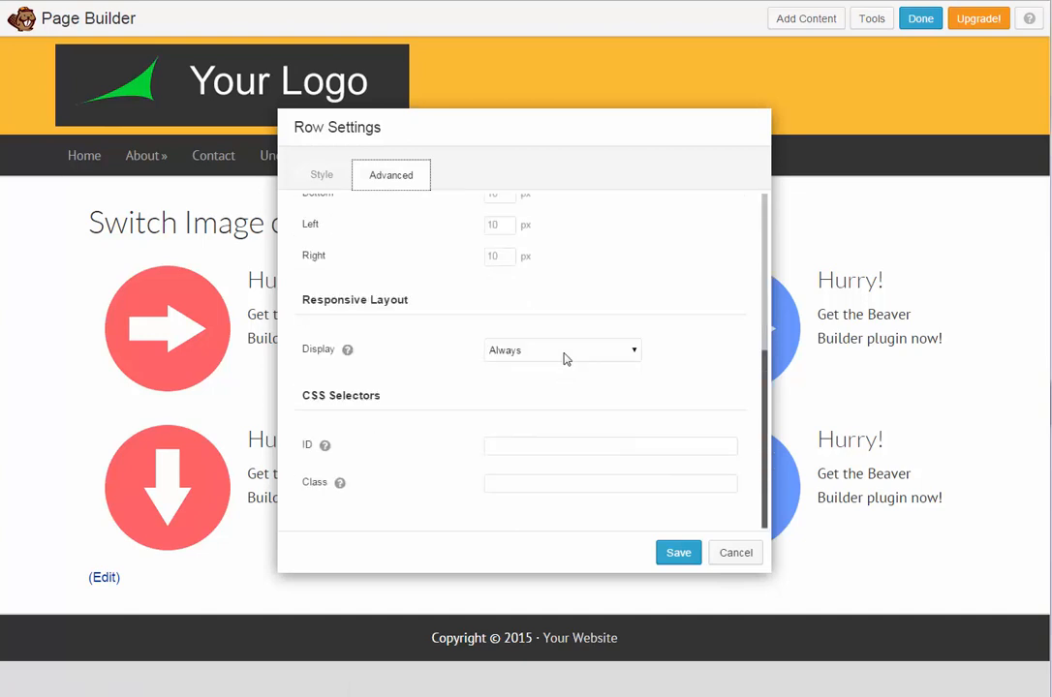
{"action": "left_click", "coordinate": [562, 350]}
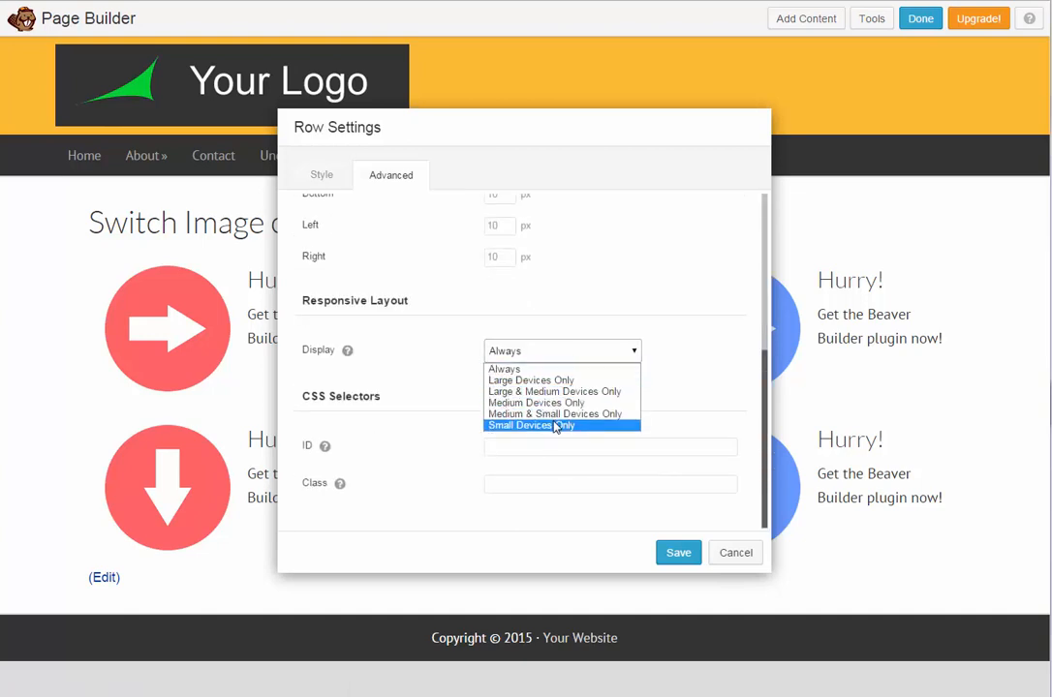
{"action": "left_click", "coordinate": [531, 425]}
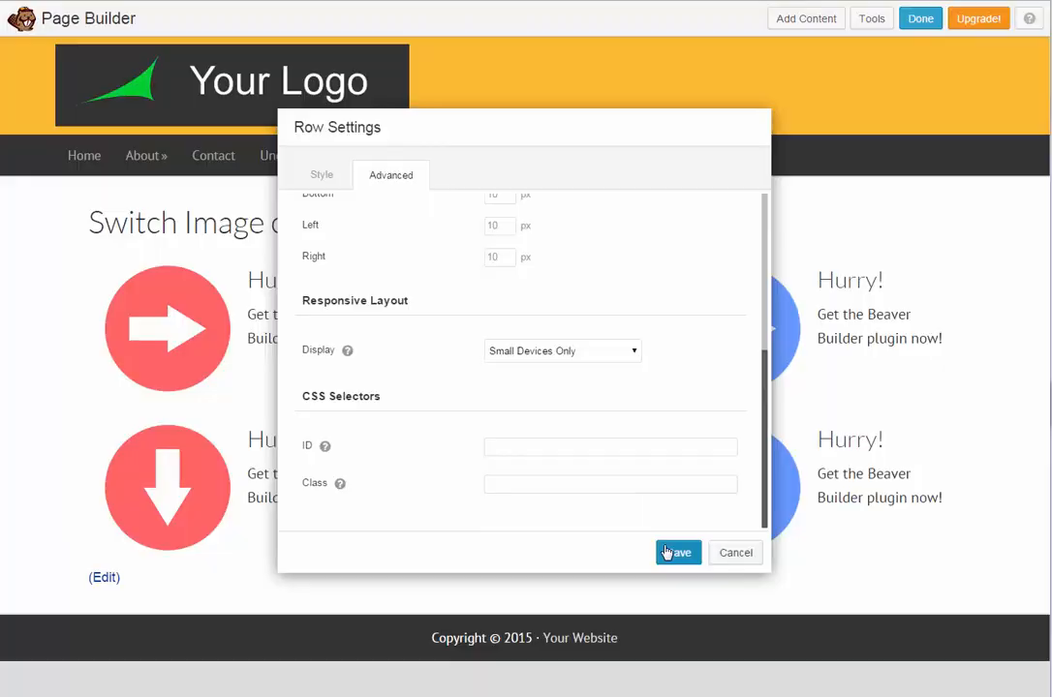
{"action": "left_click", "coordinate": [677, 552]}
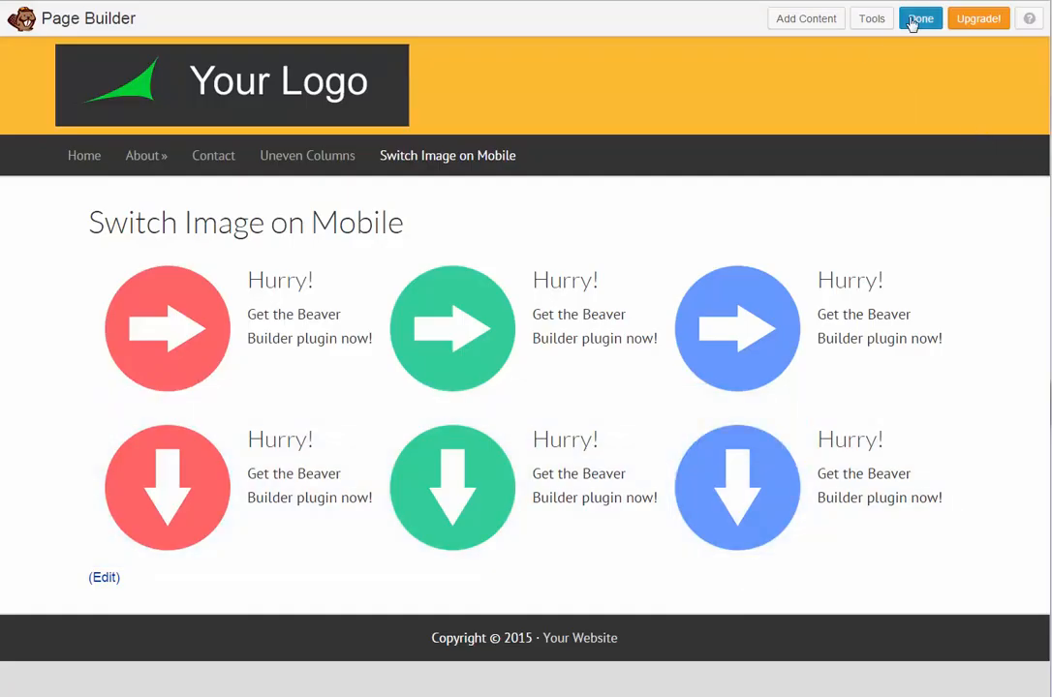
- Finish editing and publish the page changes
{"action": "left_click", "coordinate": [918, 18]}
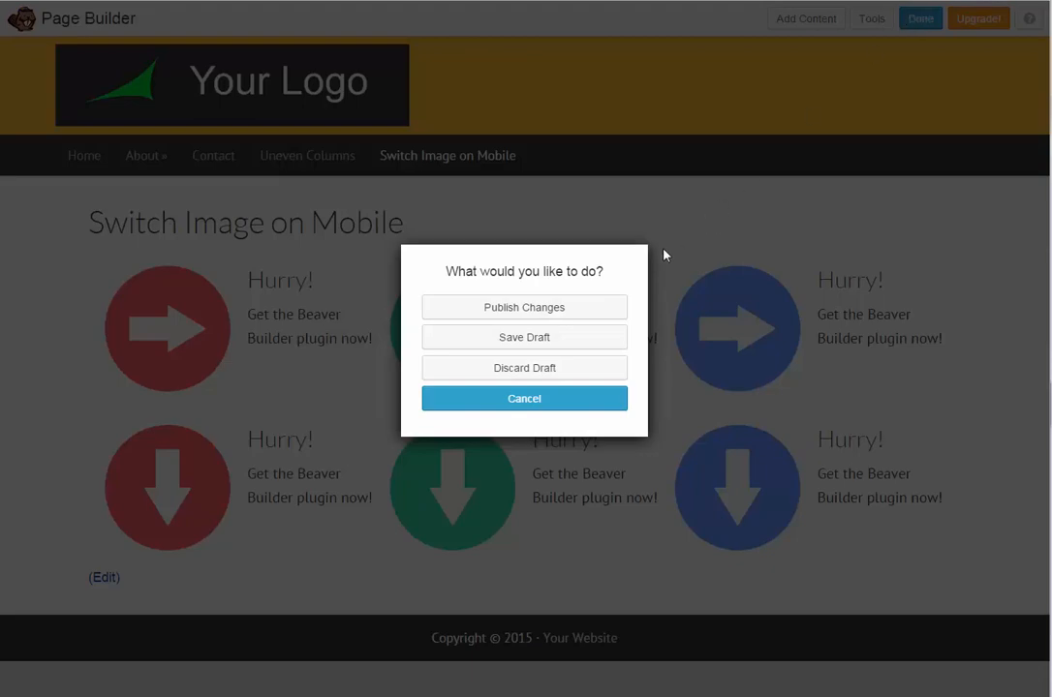
{"action": "left_click", "coordinate": [524, 398]}
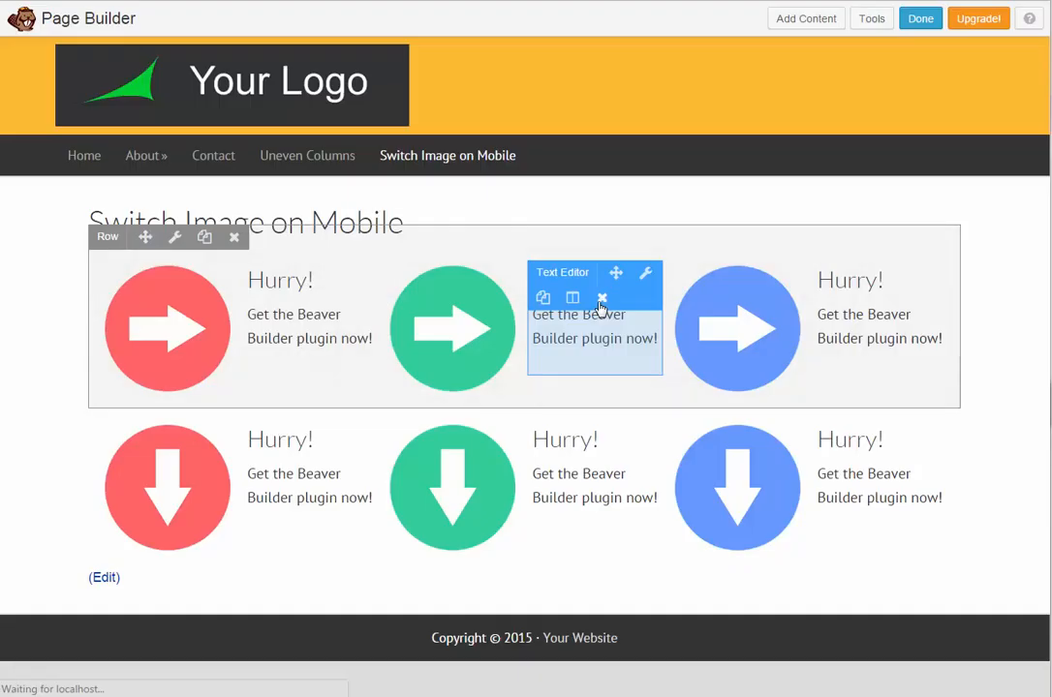
{"action": "left_click", "coordinate": [919, 18]}
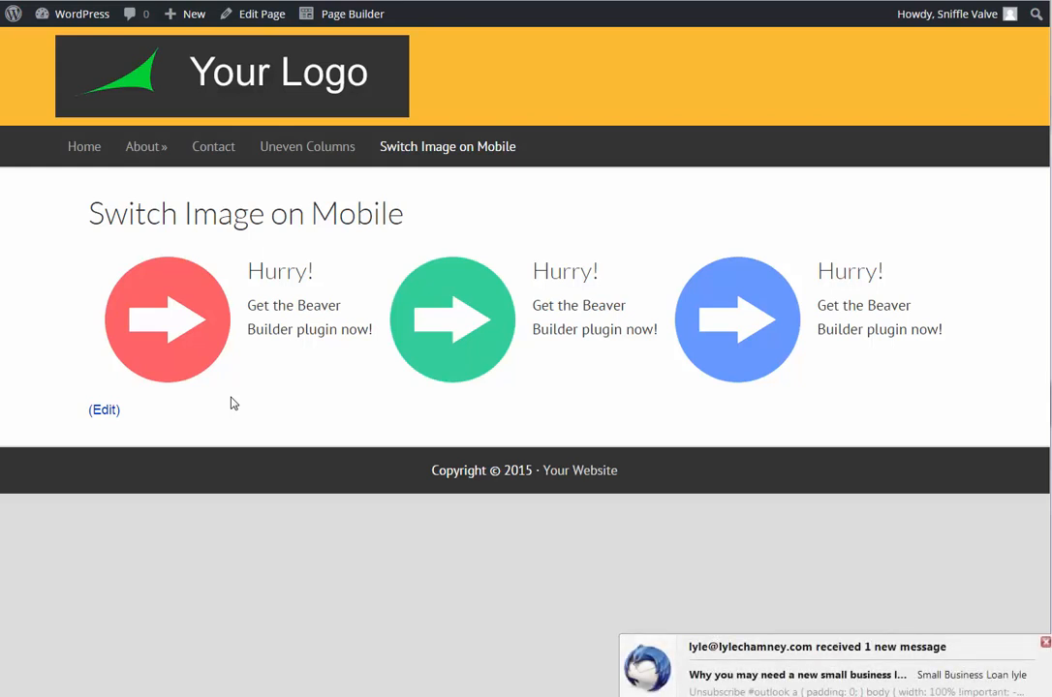
{"action": "mouse_move", "coordinate": [515, 522]}
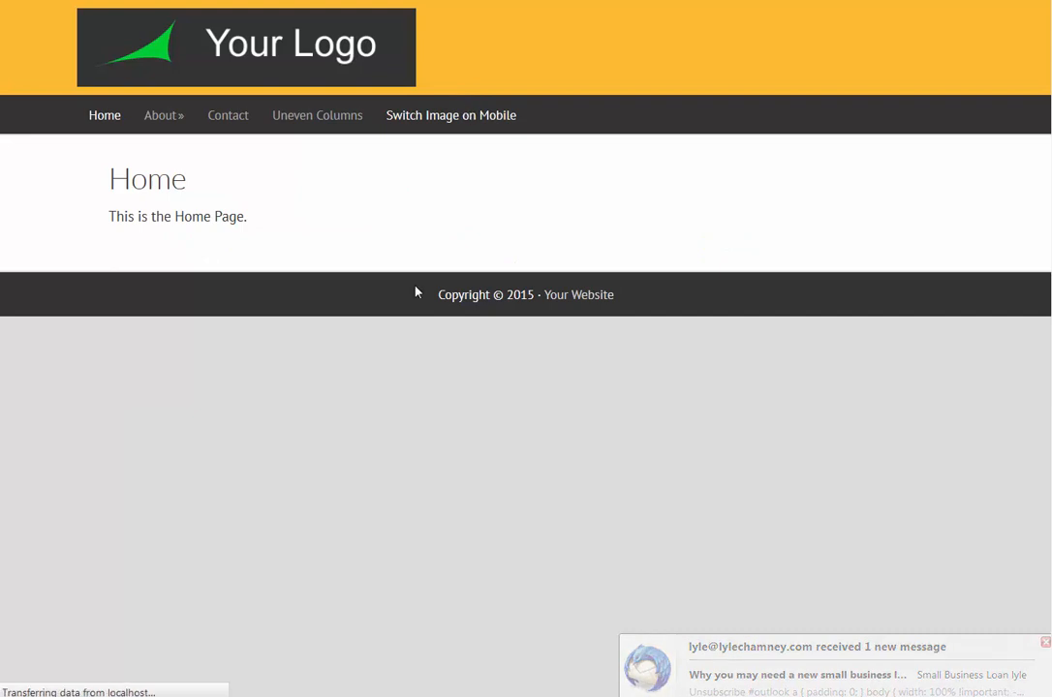
- Open Switch Image on Mobile and narrow the window to phone width to see down arrows
{"action": "left_click", "coordinate": [451, 115]}
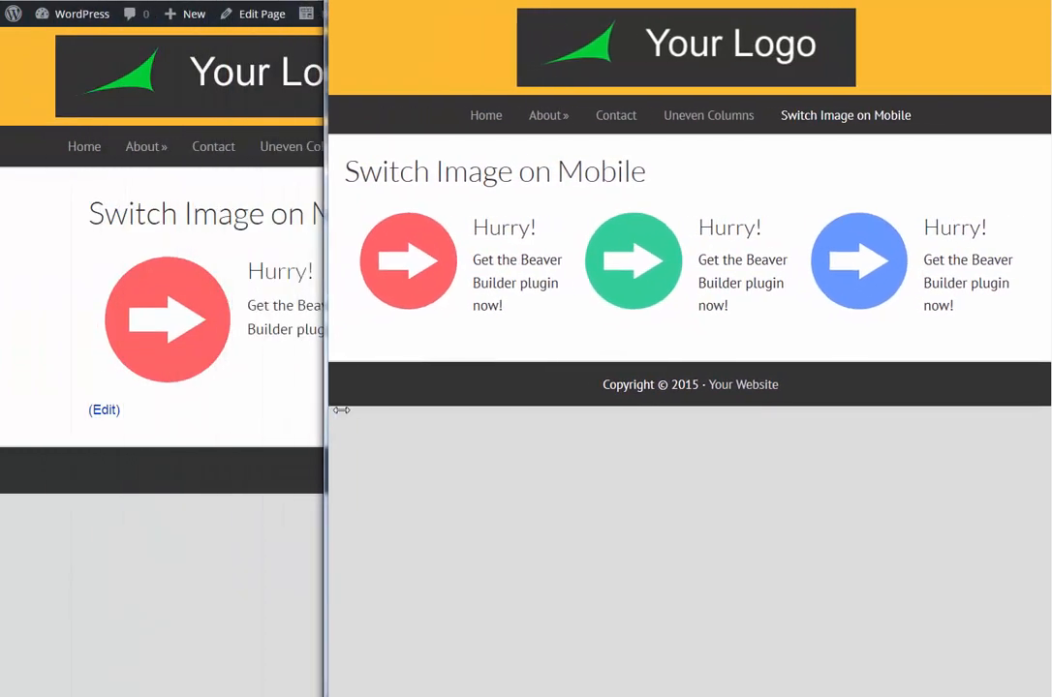
{"action": "left_click_drag", "start_coordinate": [342, 409], "coordinate": [475, 420]}
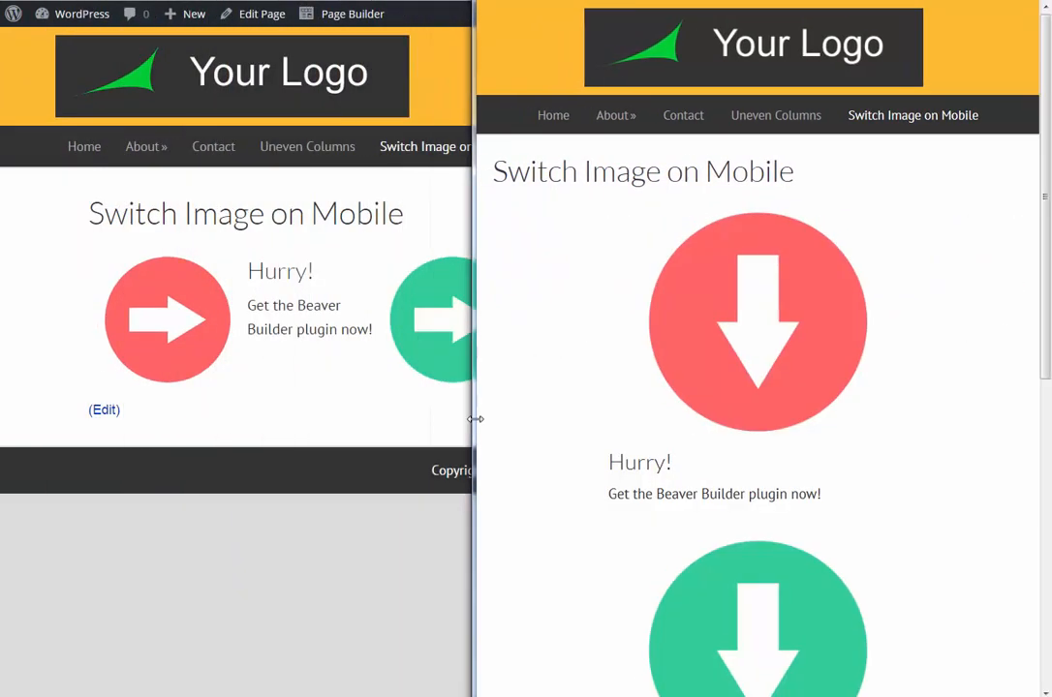
{"action": "left_click_drag", "start_coordinate": [474, 419], "coordinate": [736, 448]}
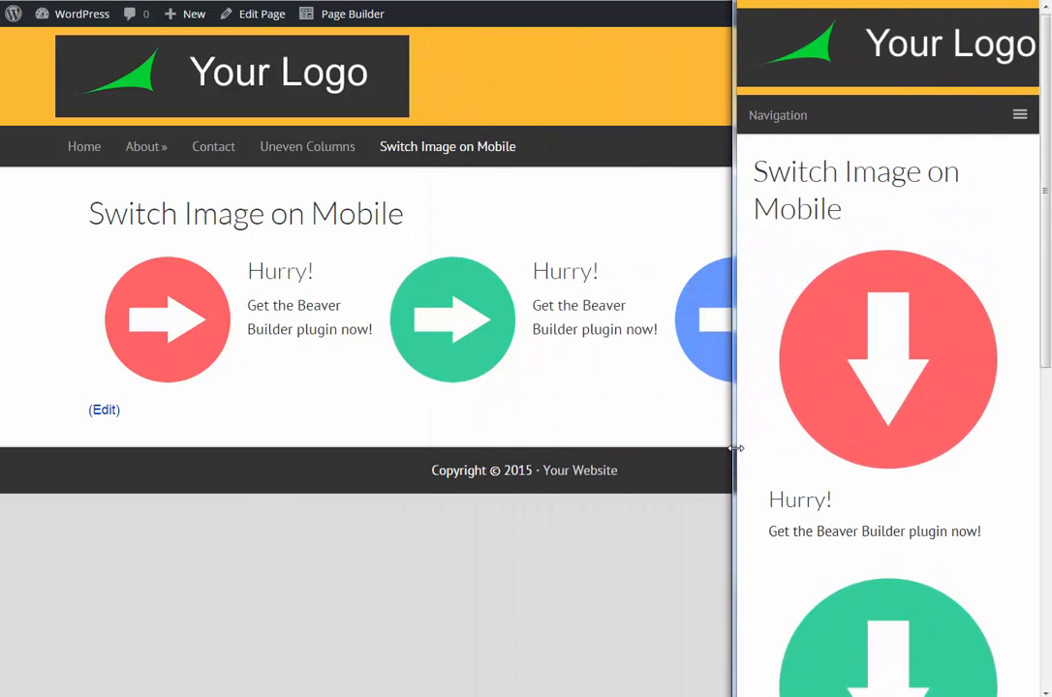
{"action": "scroll", "scroll_direction": "down", "scroll_amount": 3}
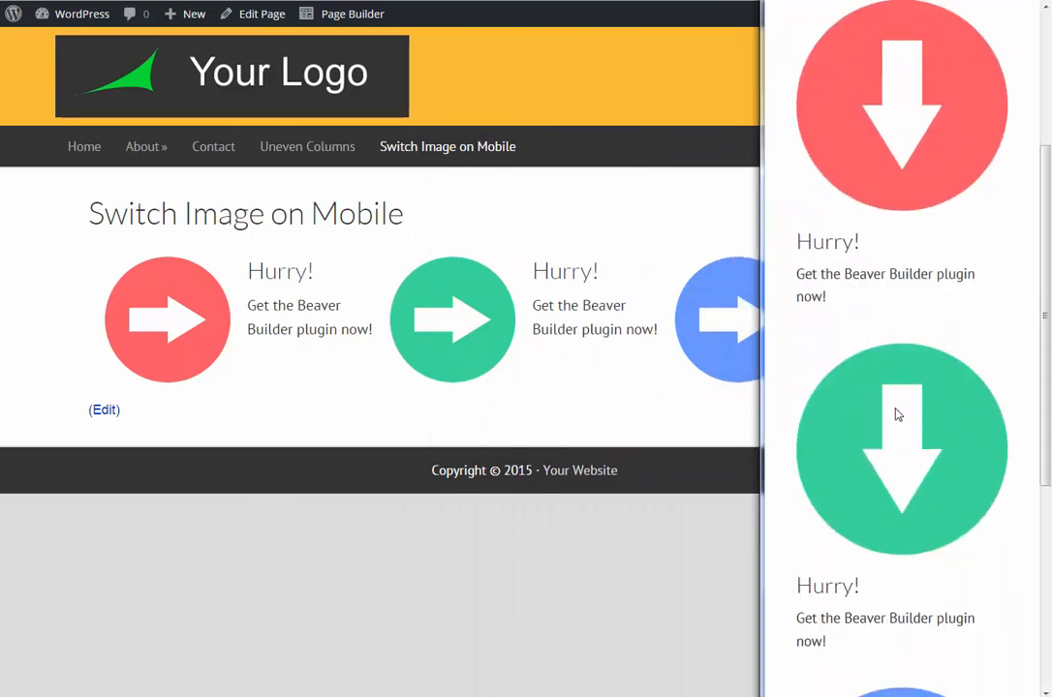
{"action": "scroll", "scroll_direction": "up", "scroll_amount": 3}
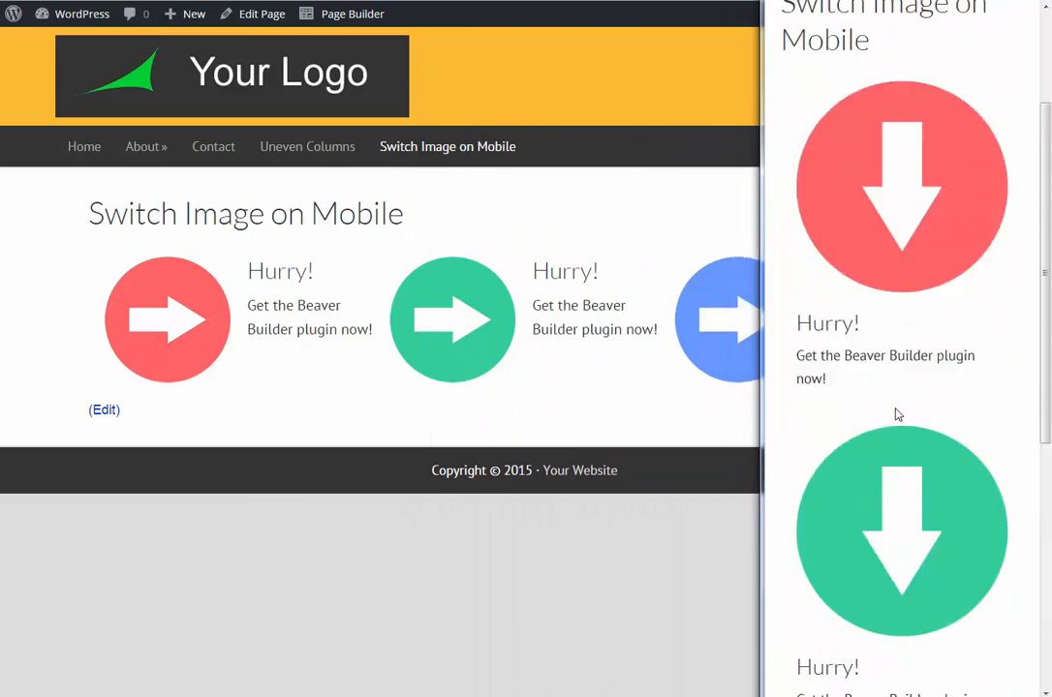
{"action": "scroll", "scroll_direction": "up", "scroll_amount": 3}
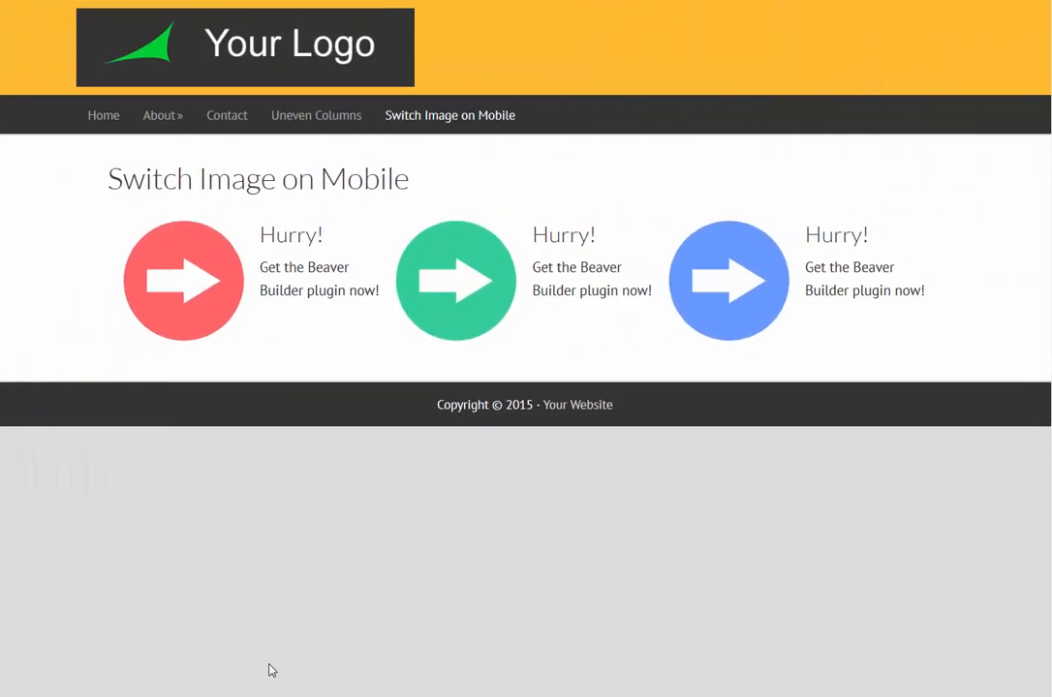
{"action": "mouse_move", "coordinate": [354, 557]}
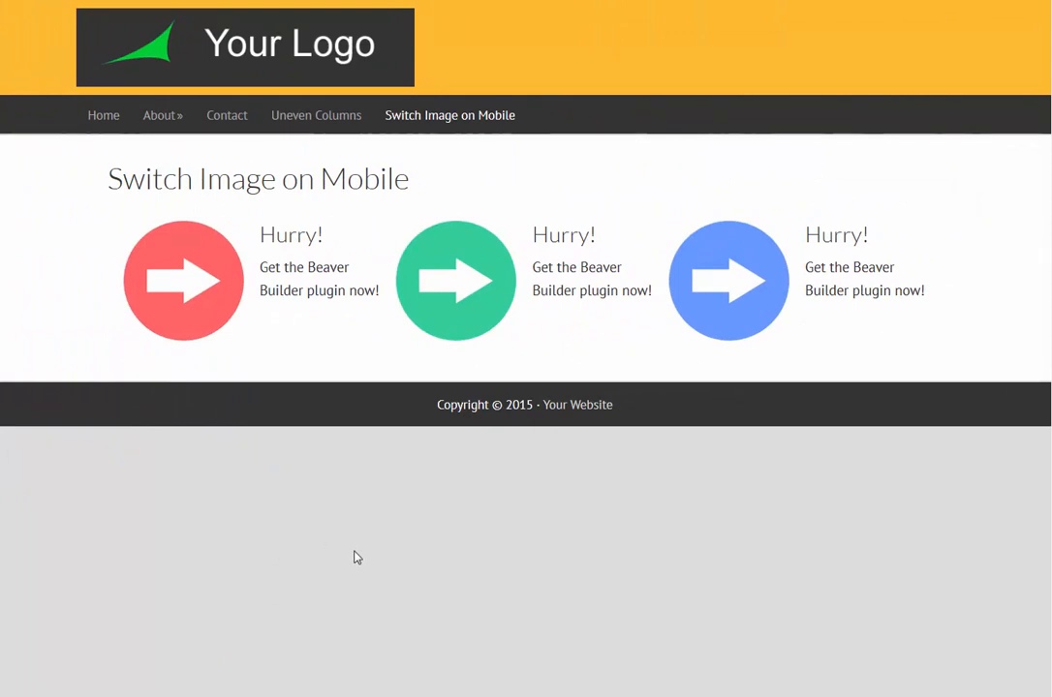